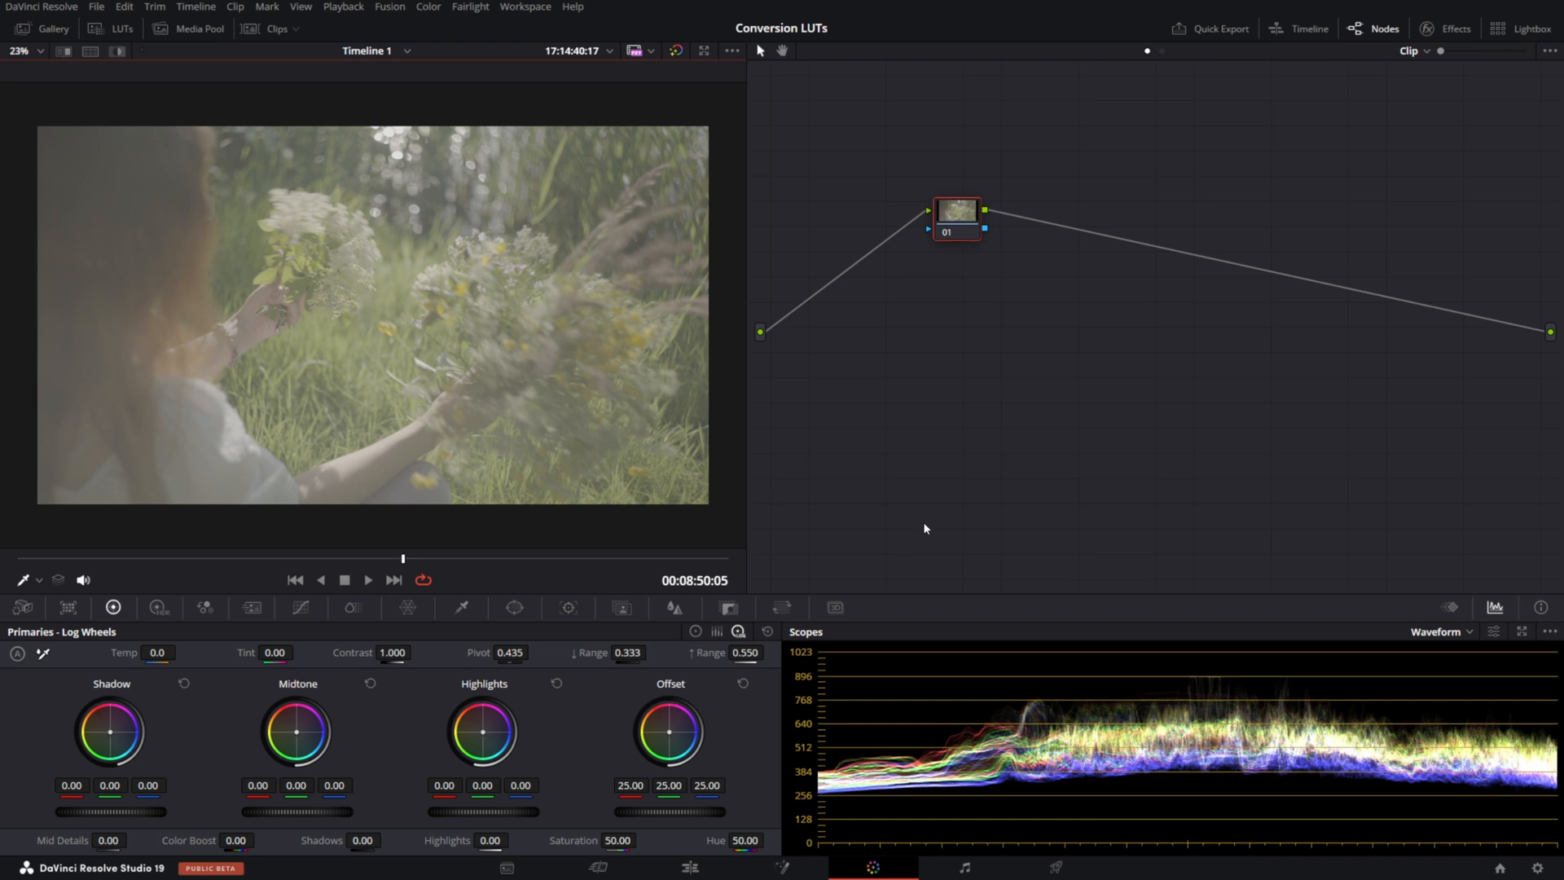
mouse_move(897, 210)
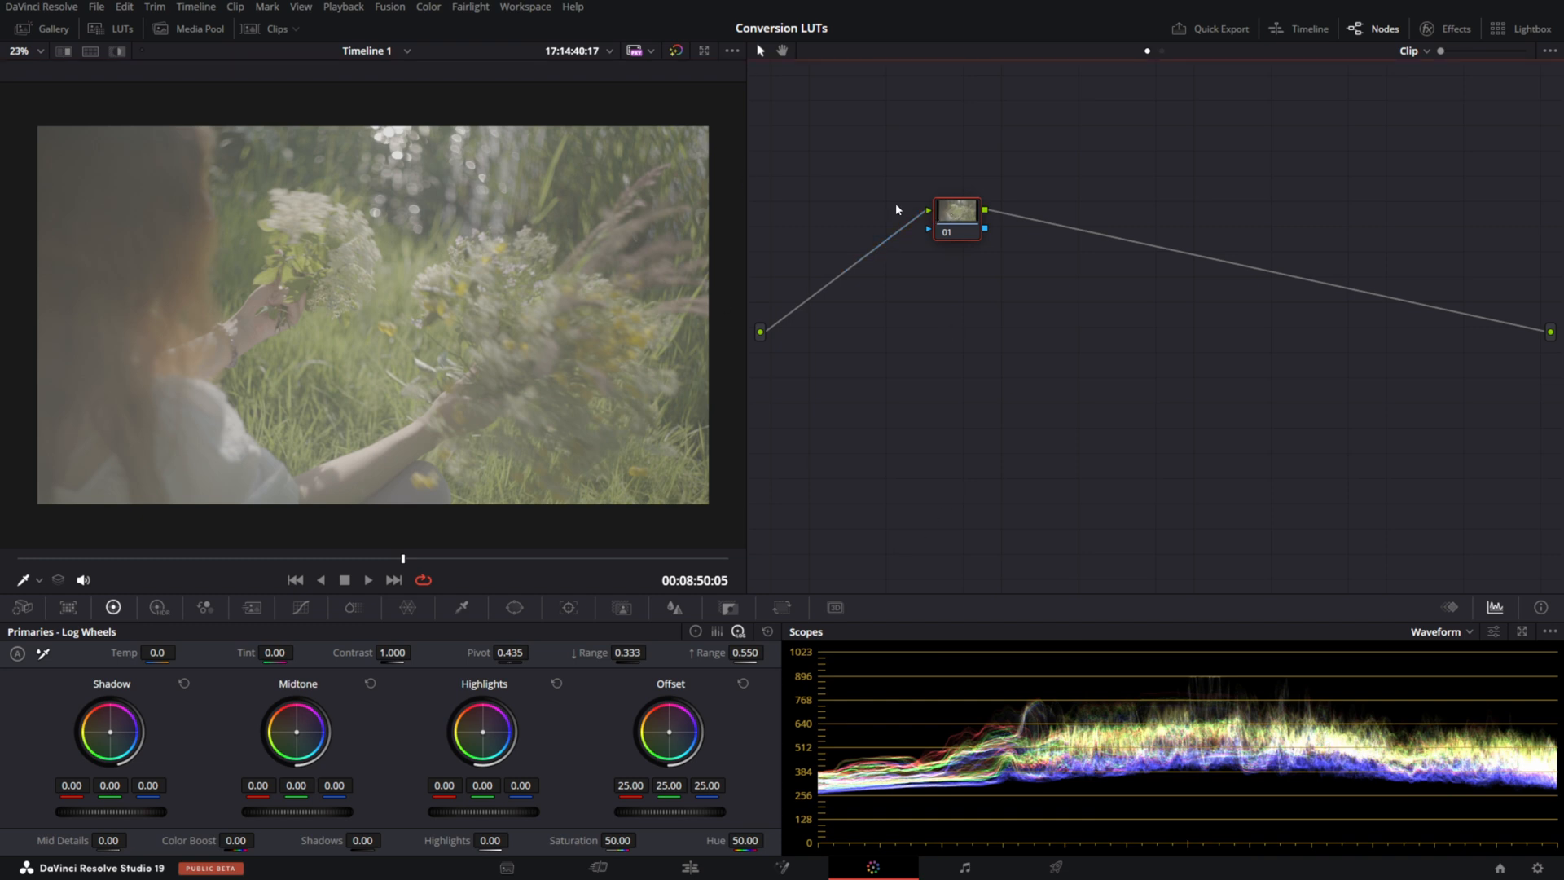
Preview the Nebula Neutral, Warm and Vision S-Log3 LUTs, then apply one to node 01
click(121, 28)
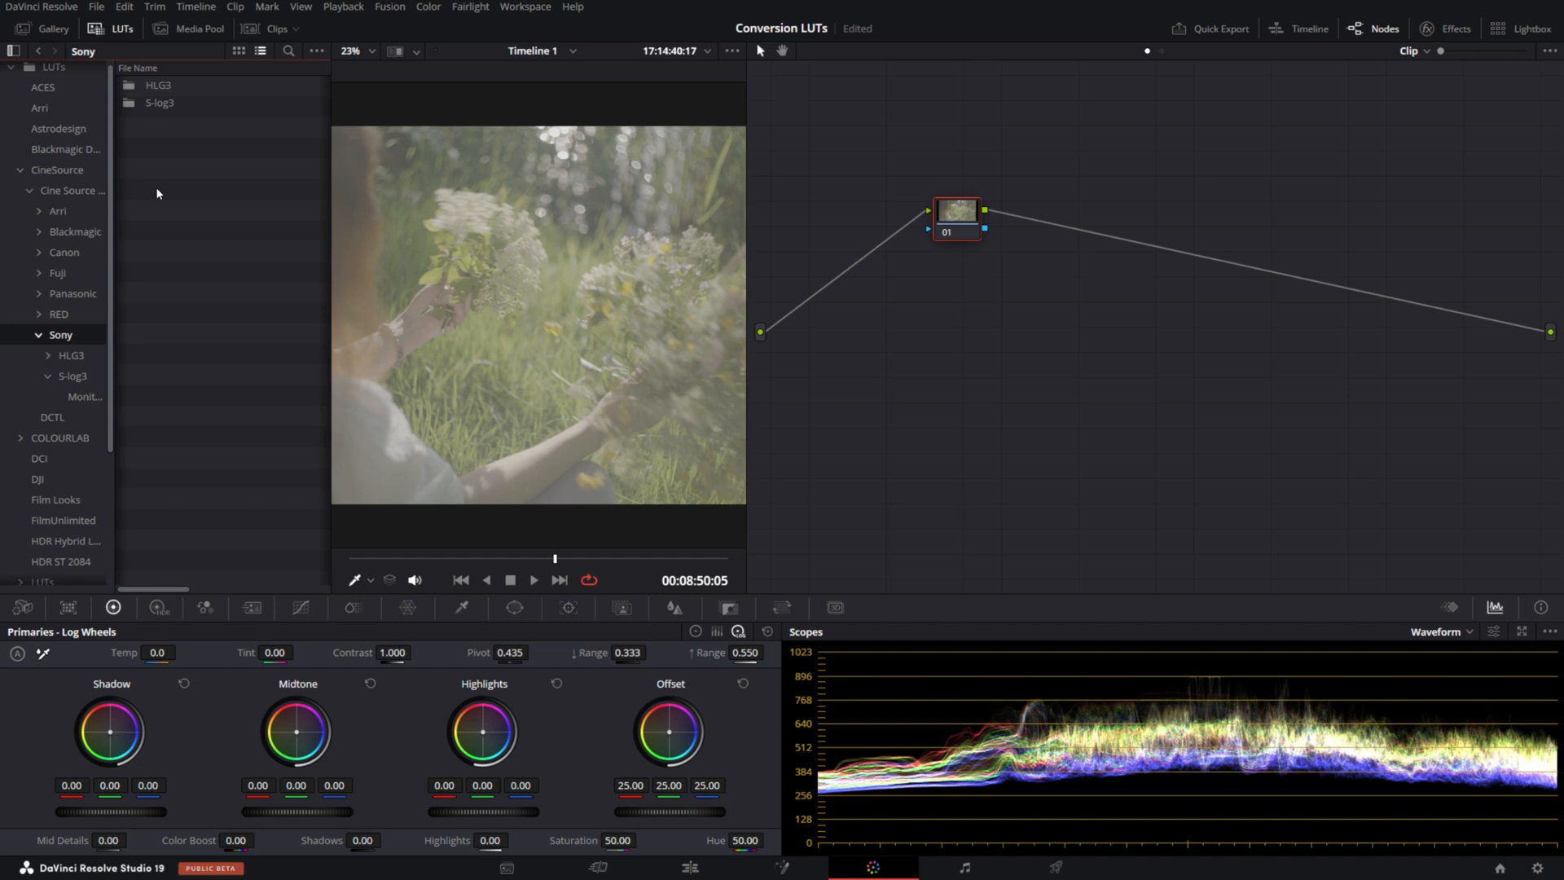
click(71, 376)
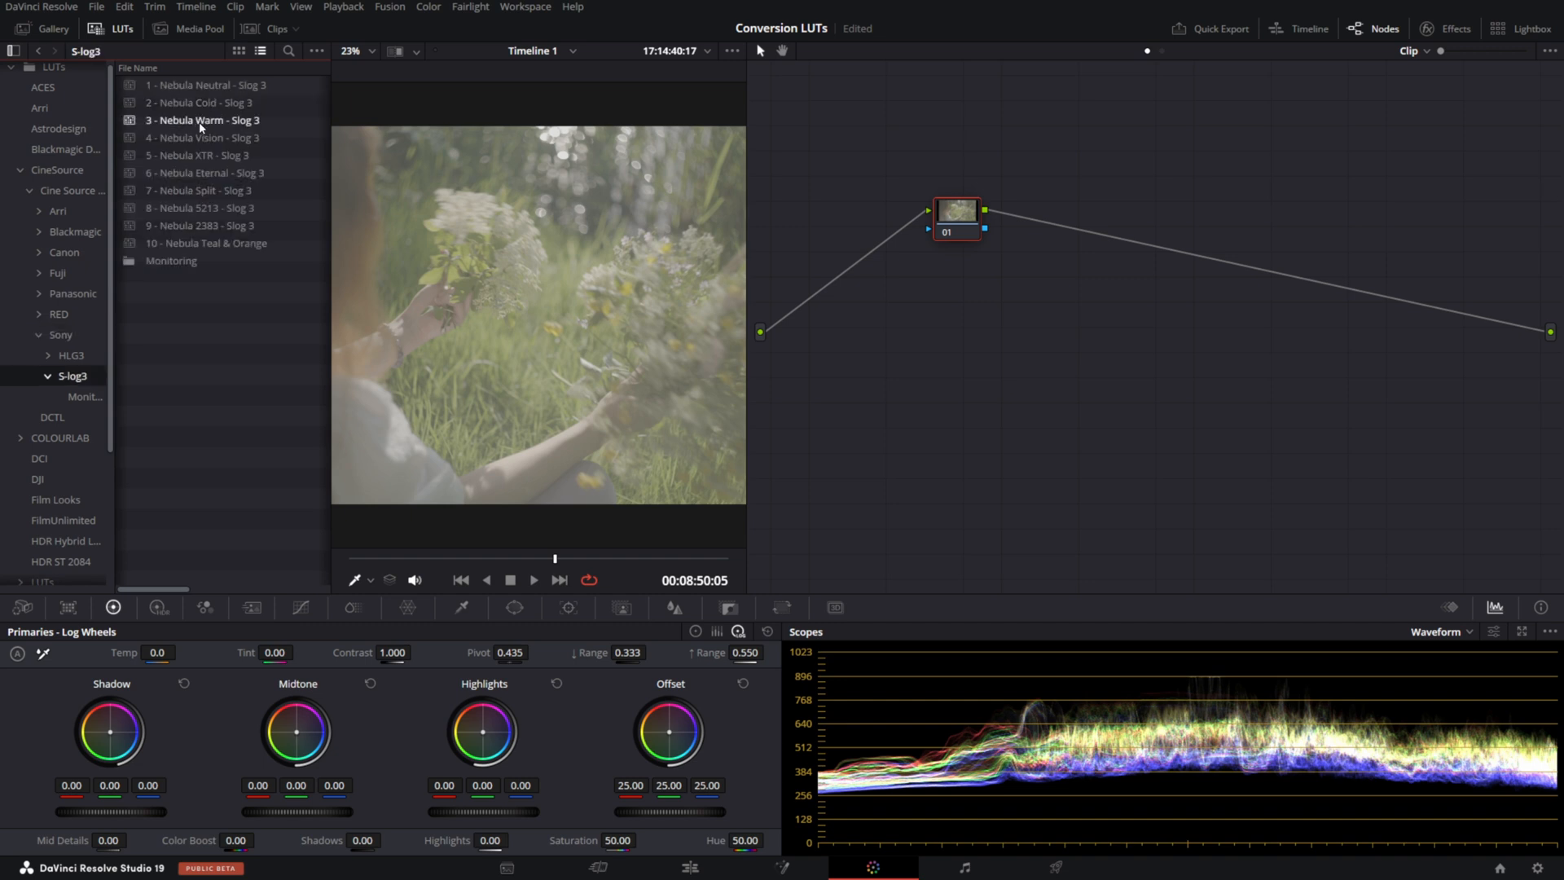
click(204, 84)
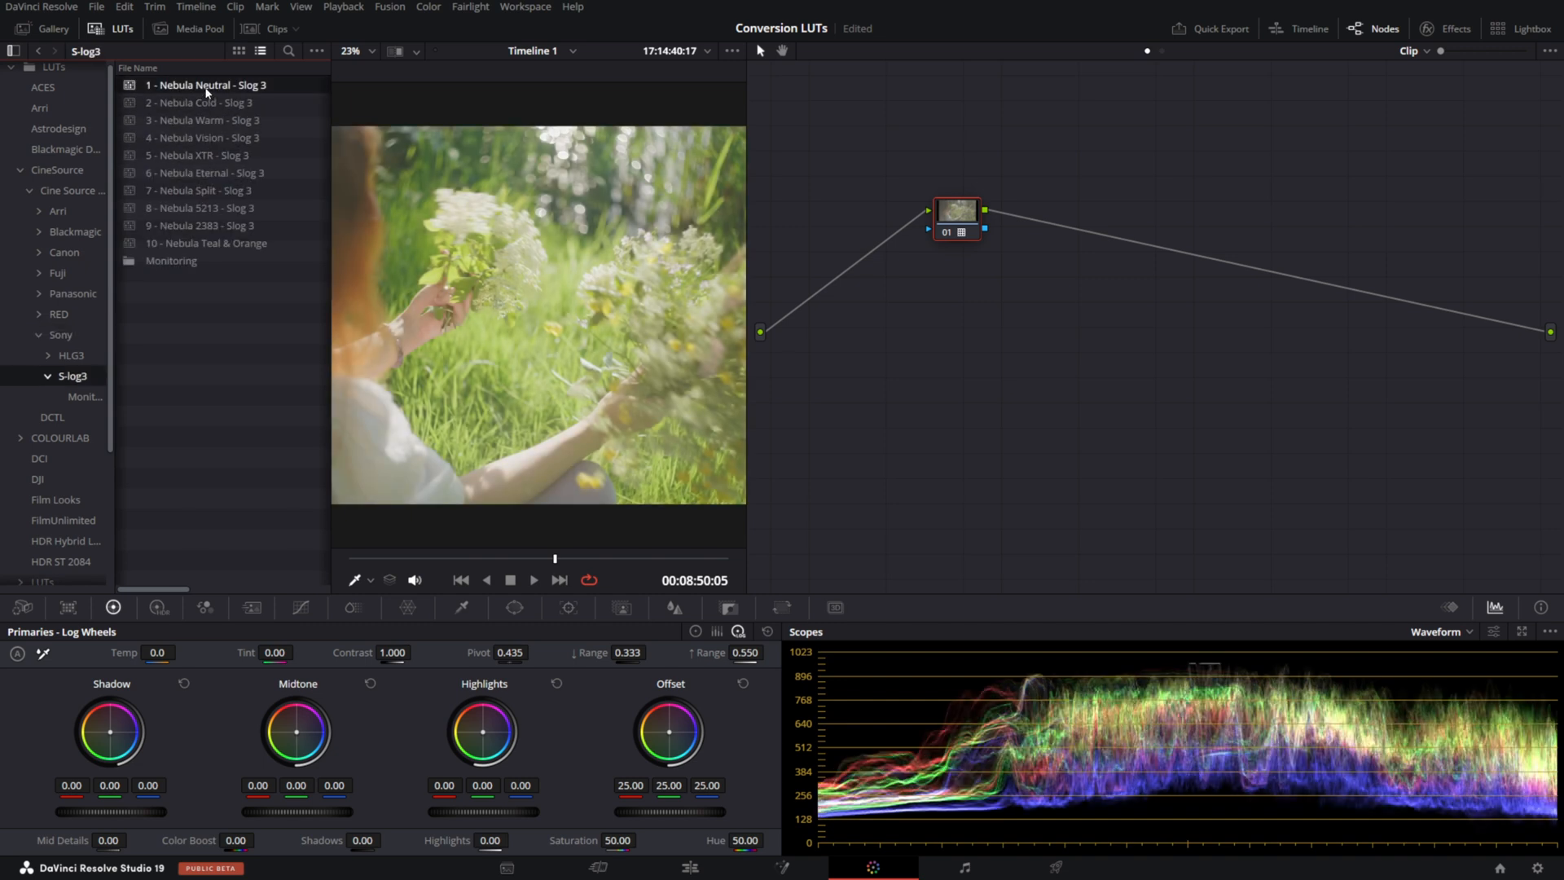
click(204, 119)
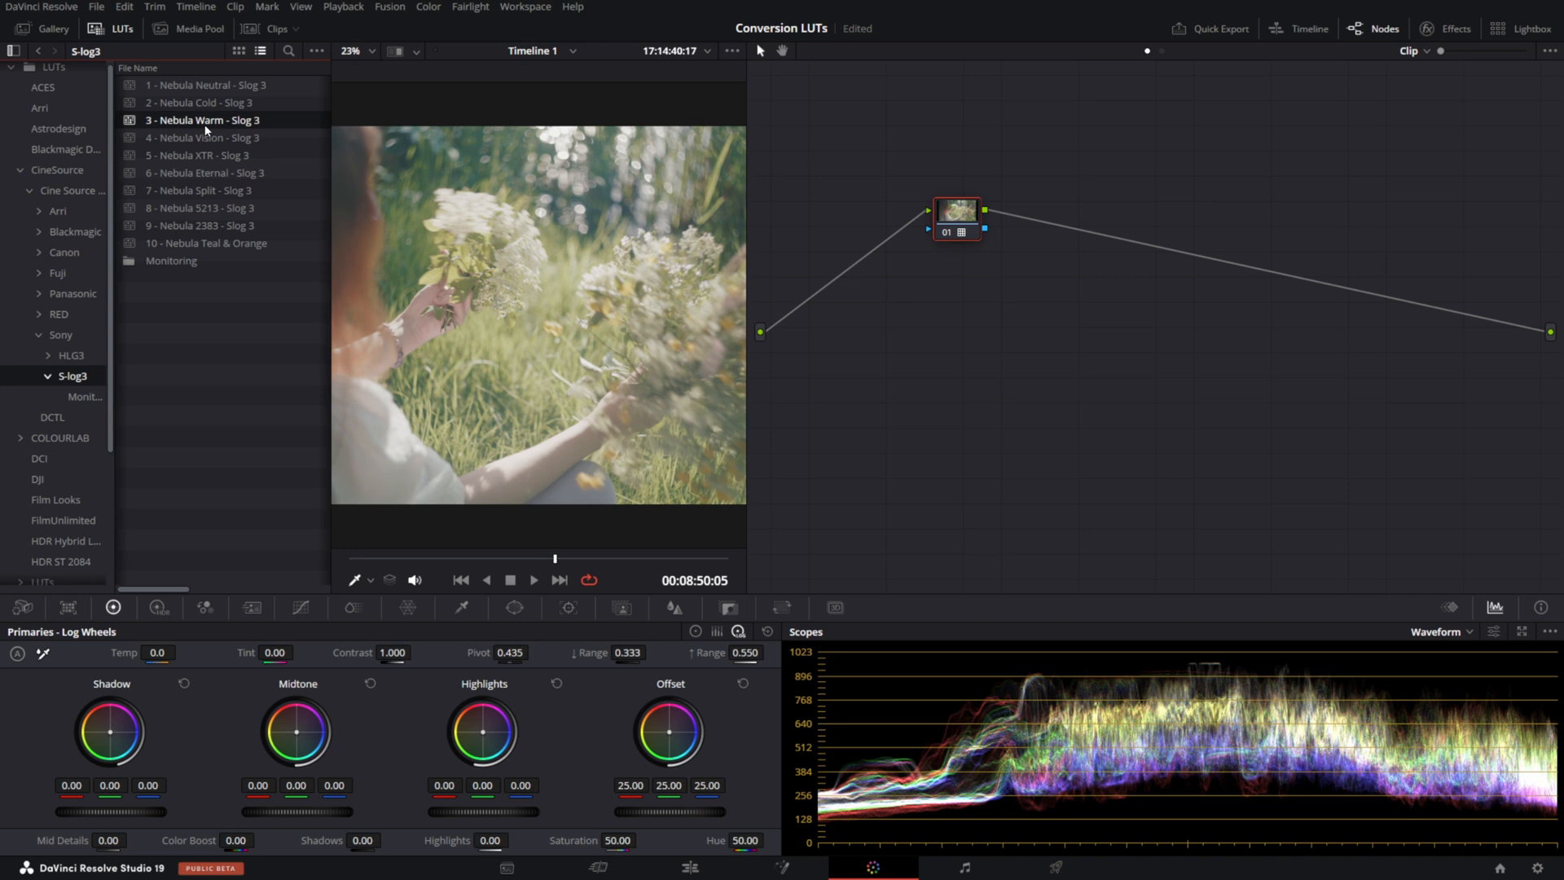
click(202, 137)
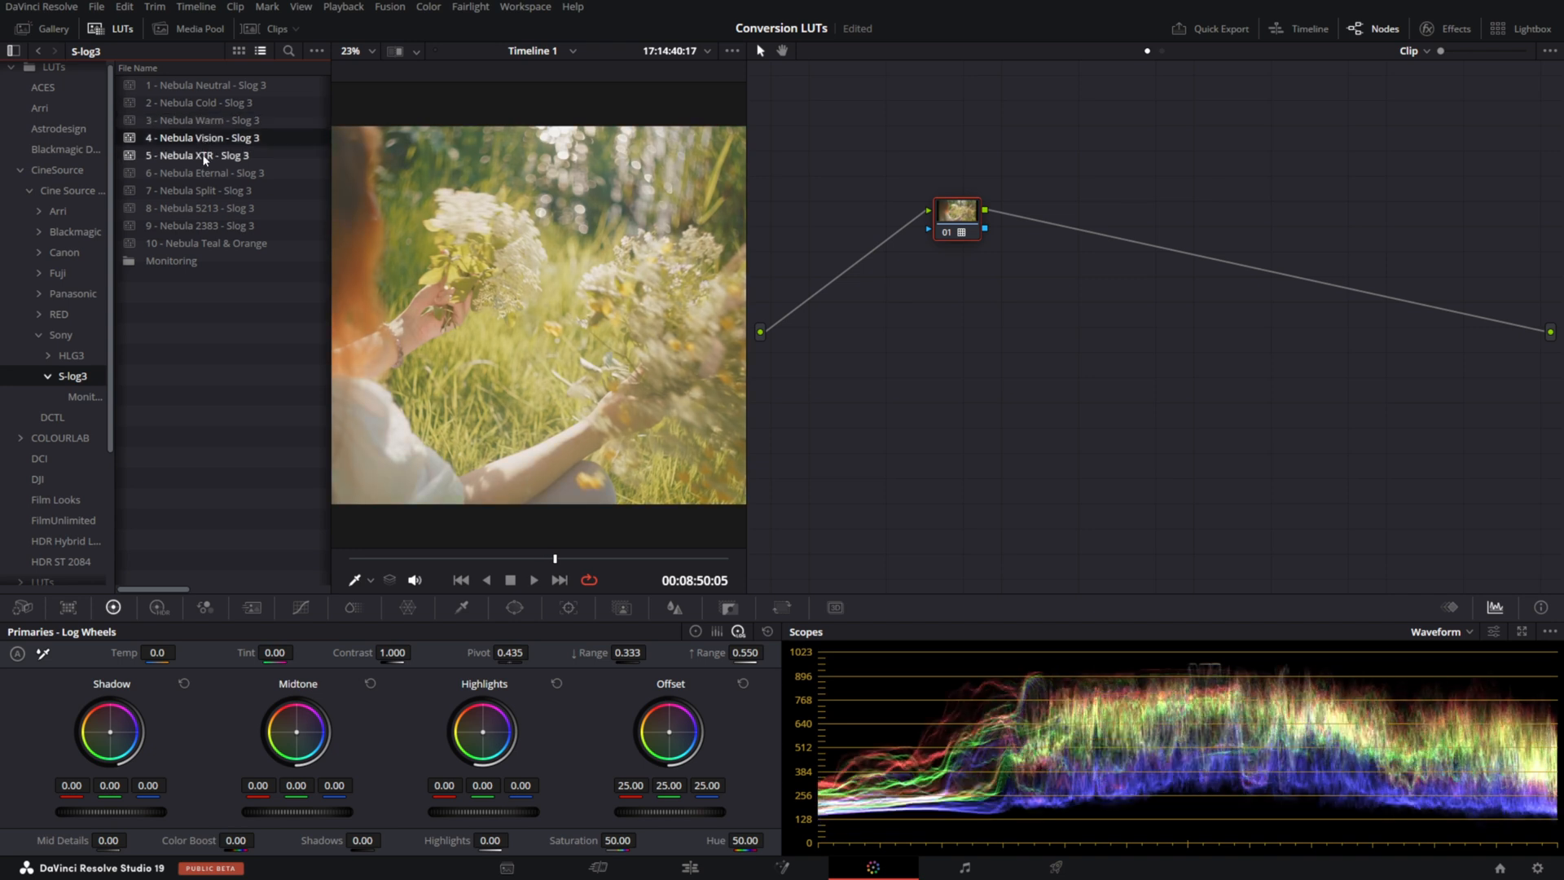
click(199, 155)
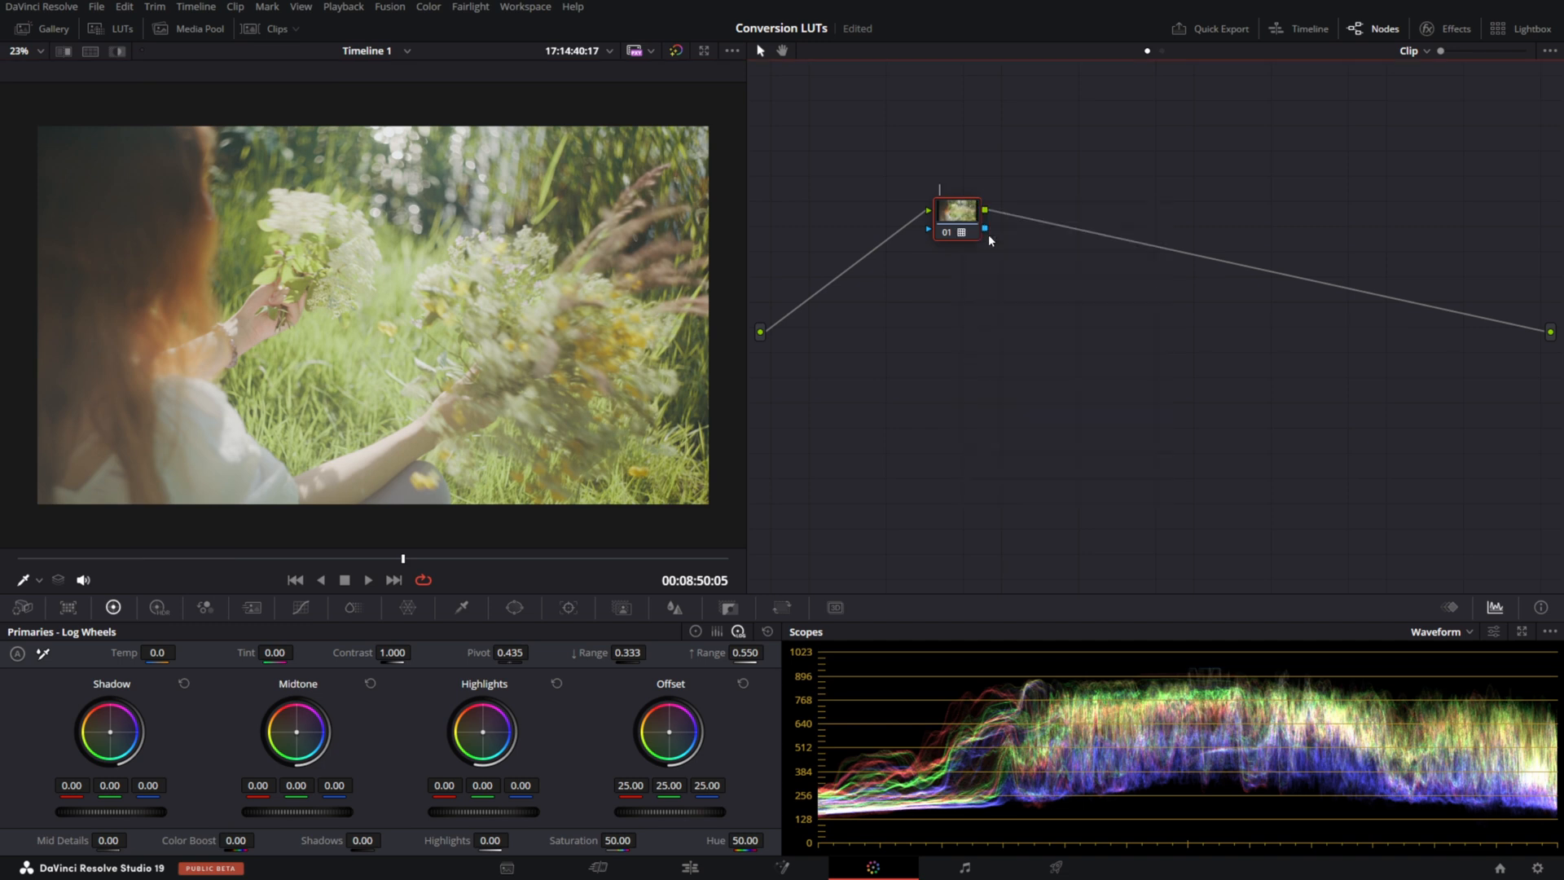
Add a serial node before the LUT node from its right-click menu
right_click(1252, 333)
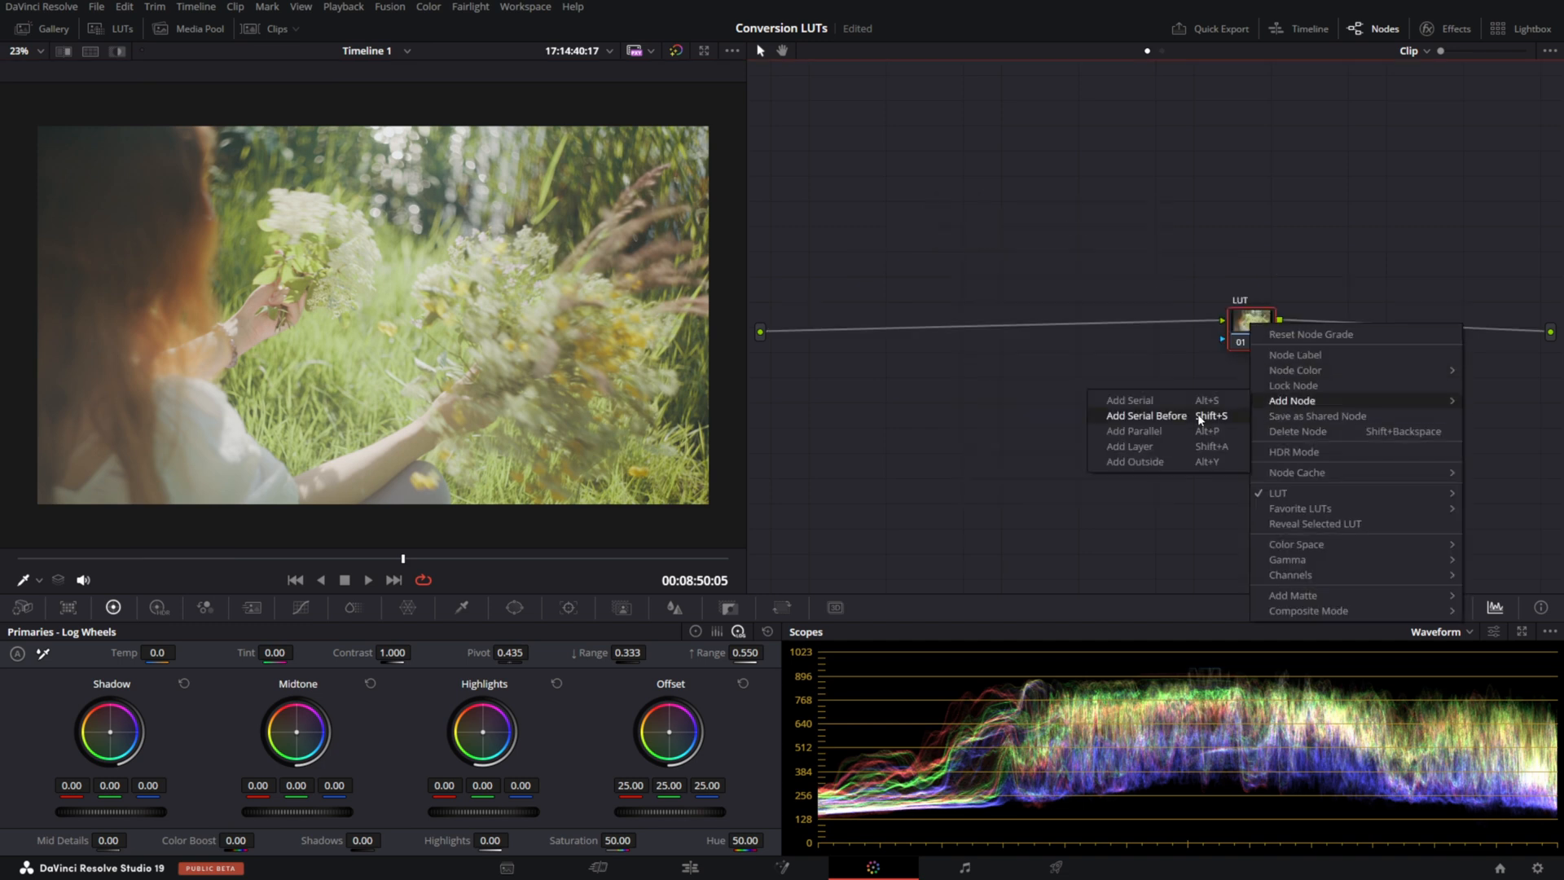
click(1145, 415)
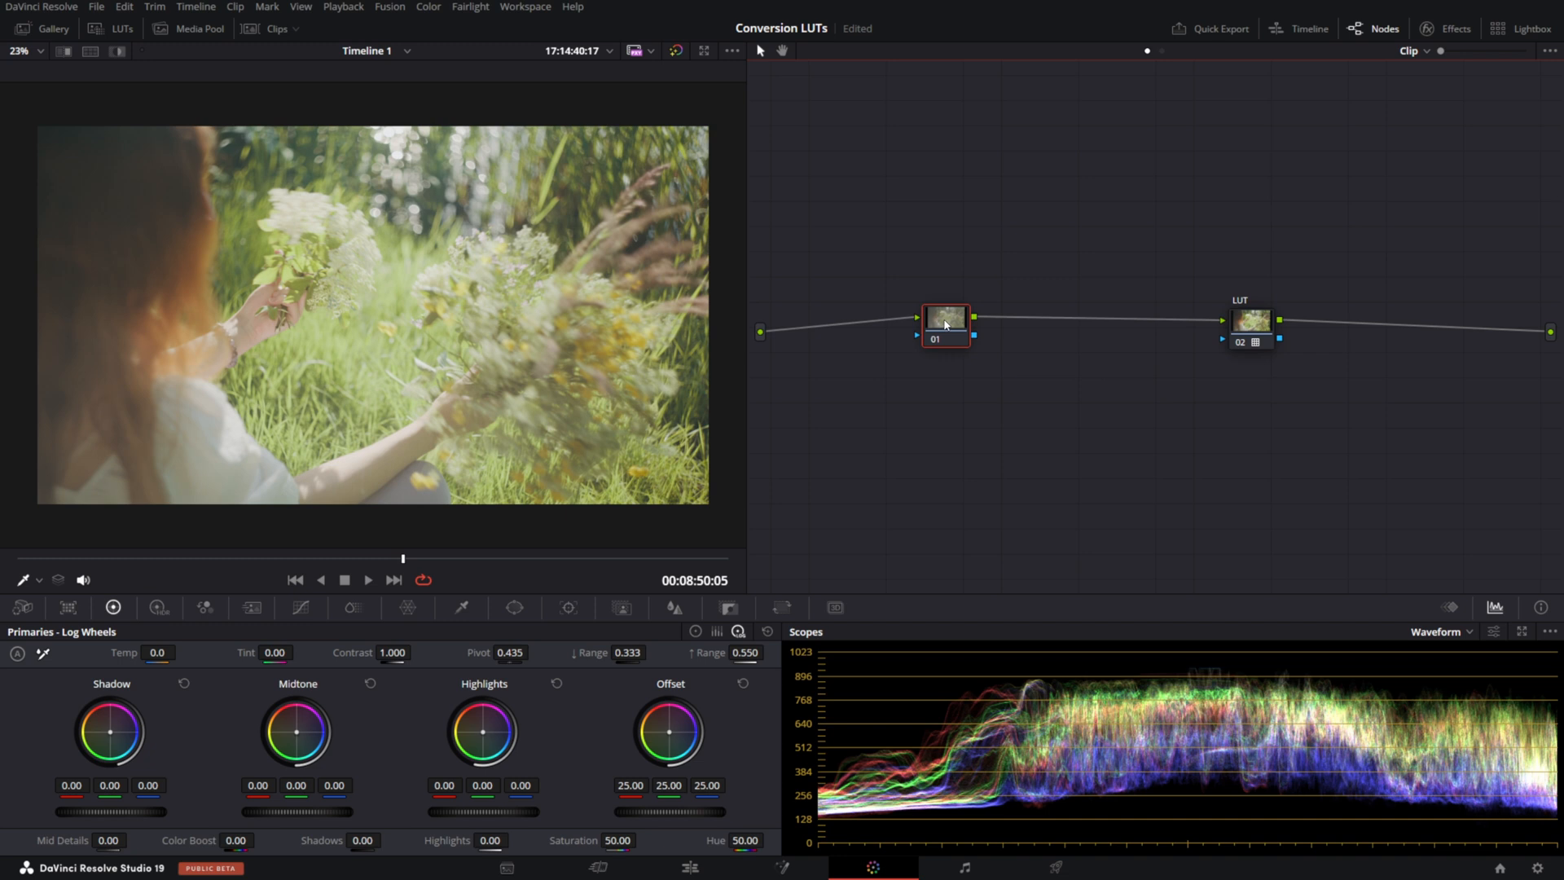
mouse_move(1037, 288)
text(EX)
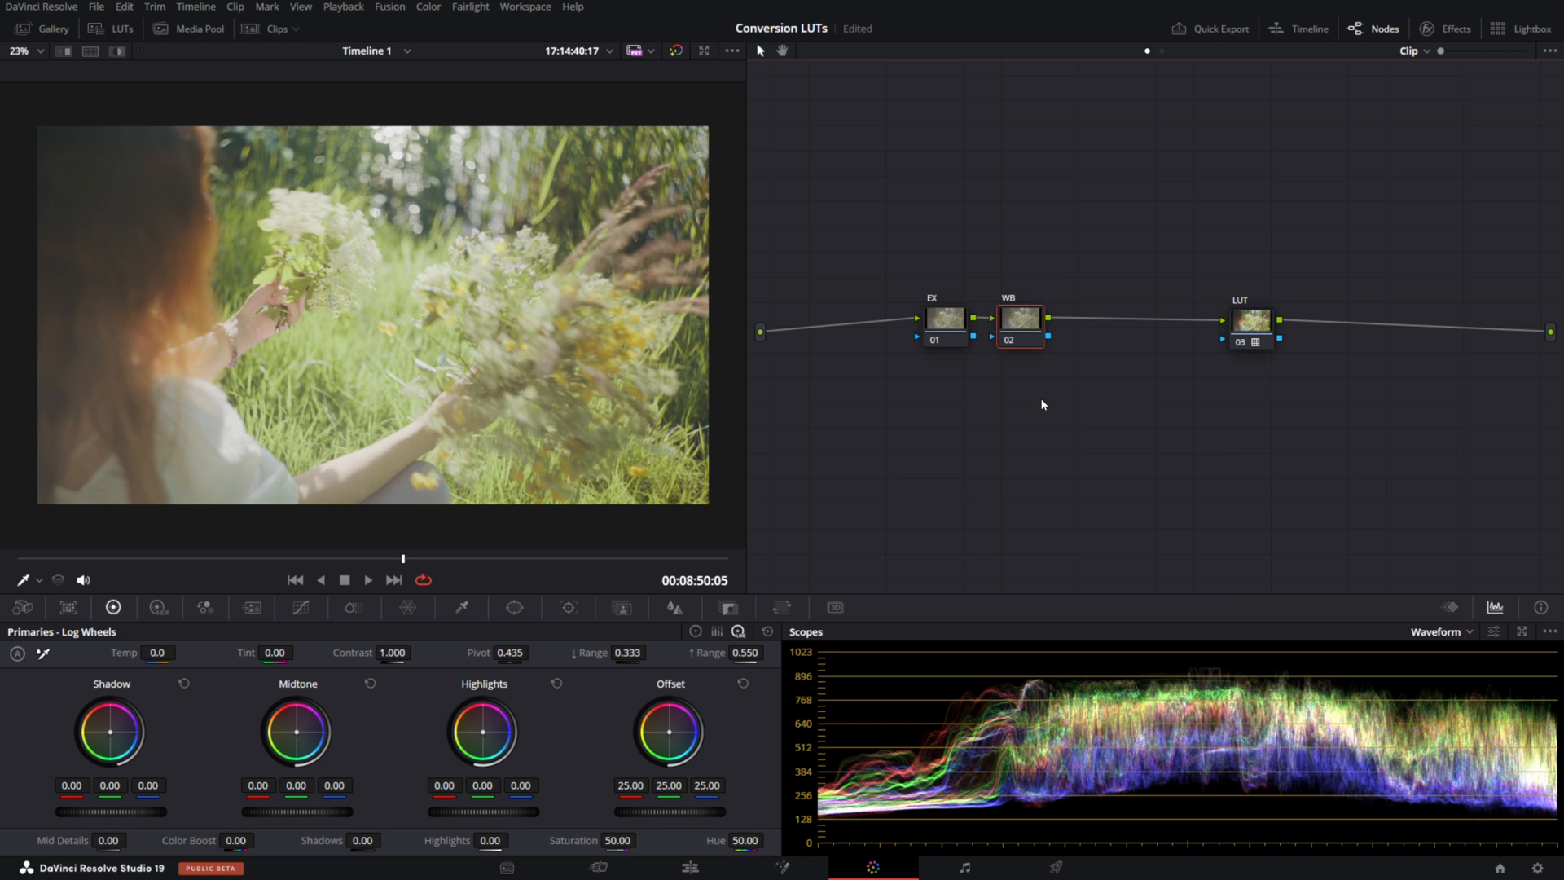
Lower the EX node's master offset to 12.75 to darken the footage
click(945, 320)
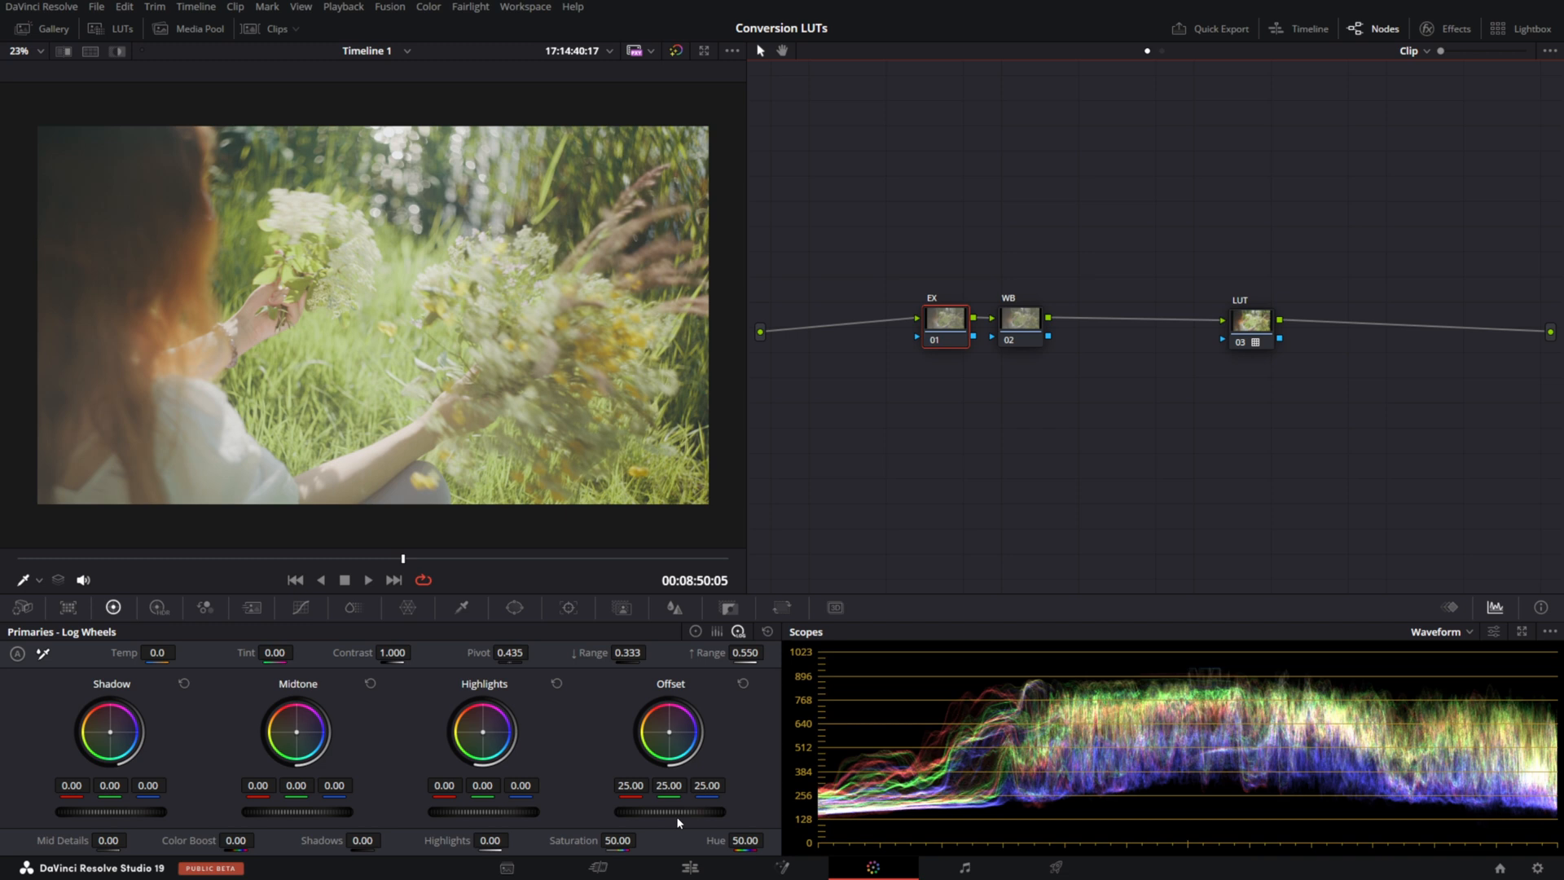
drag(718, 811, 639, 812)
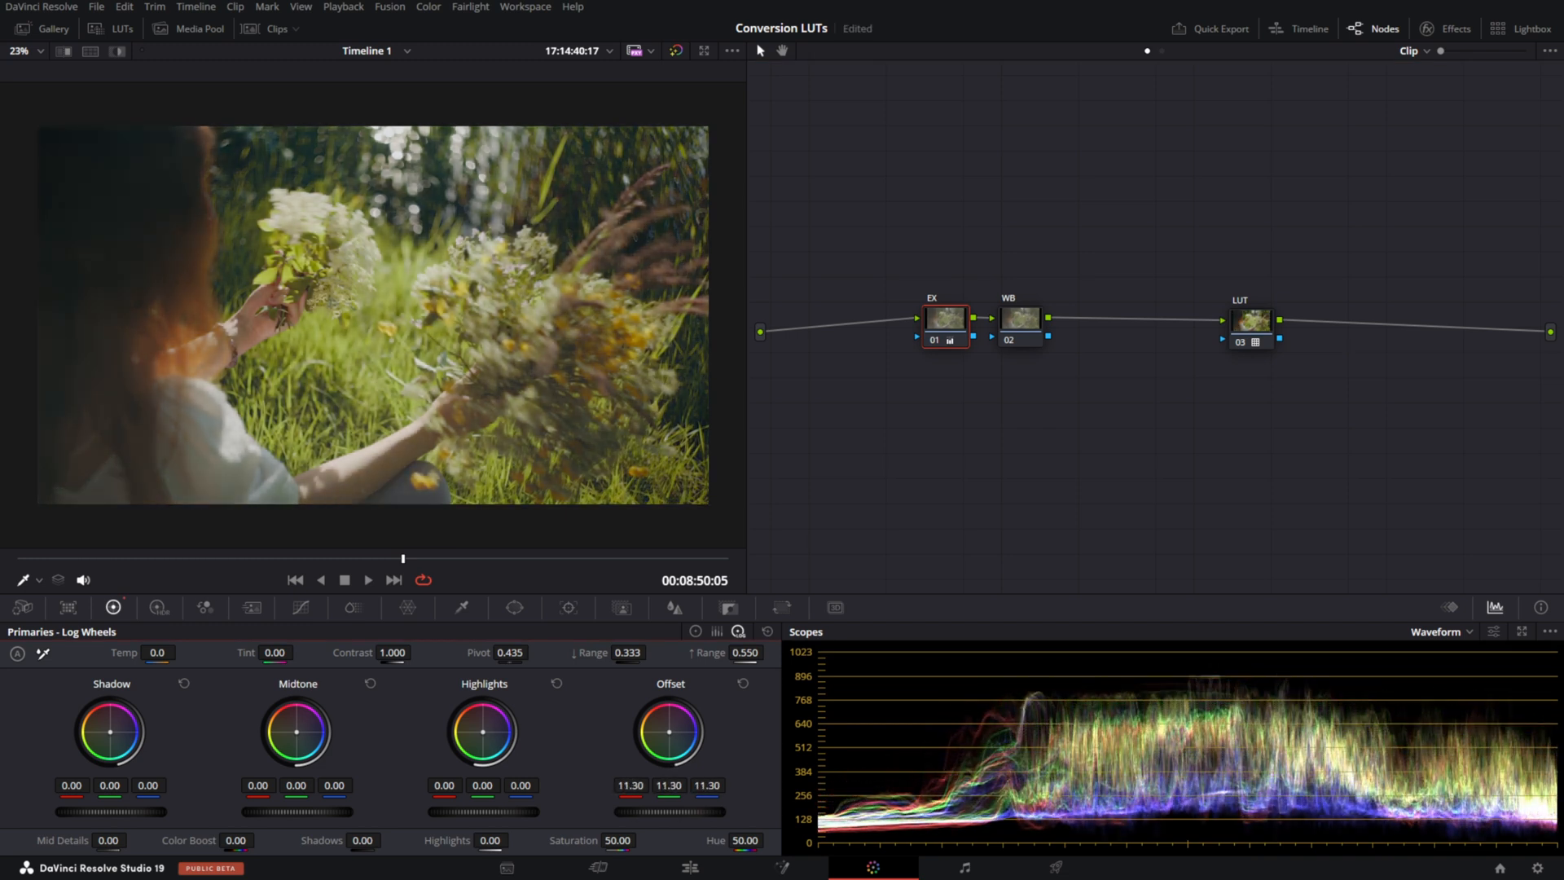
drag(666, 733, 679, 728)
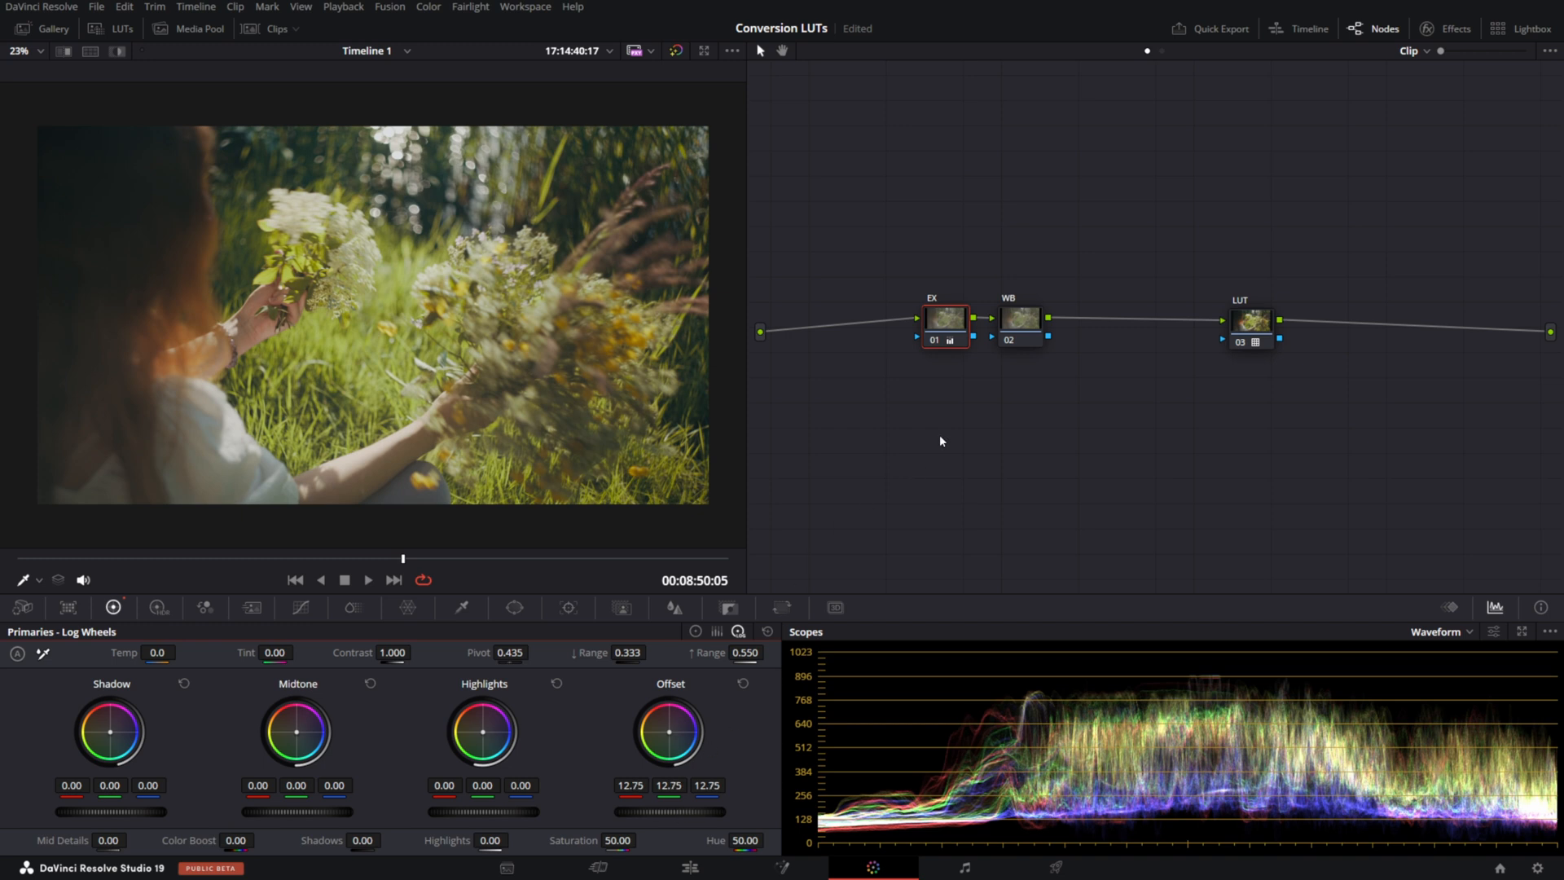
click(1018, 320)
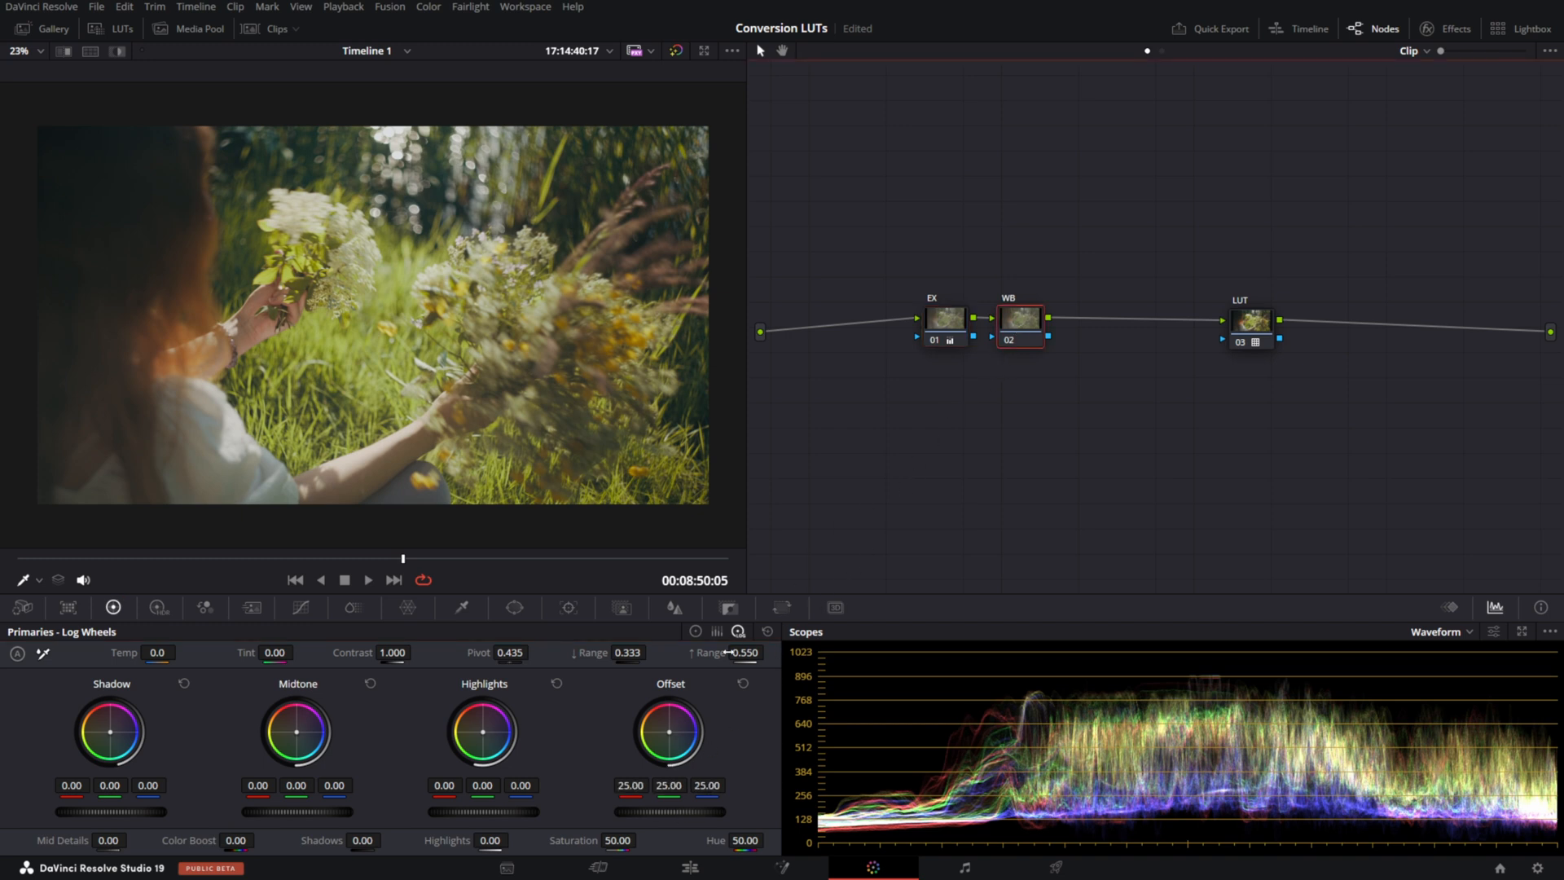
Search the Effects library for a Resolve FX effect for the WB node
click(1456, 28)
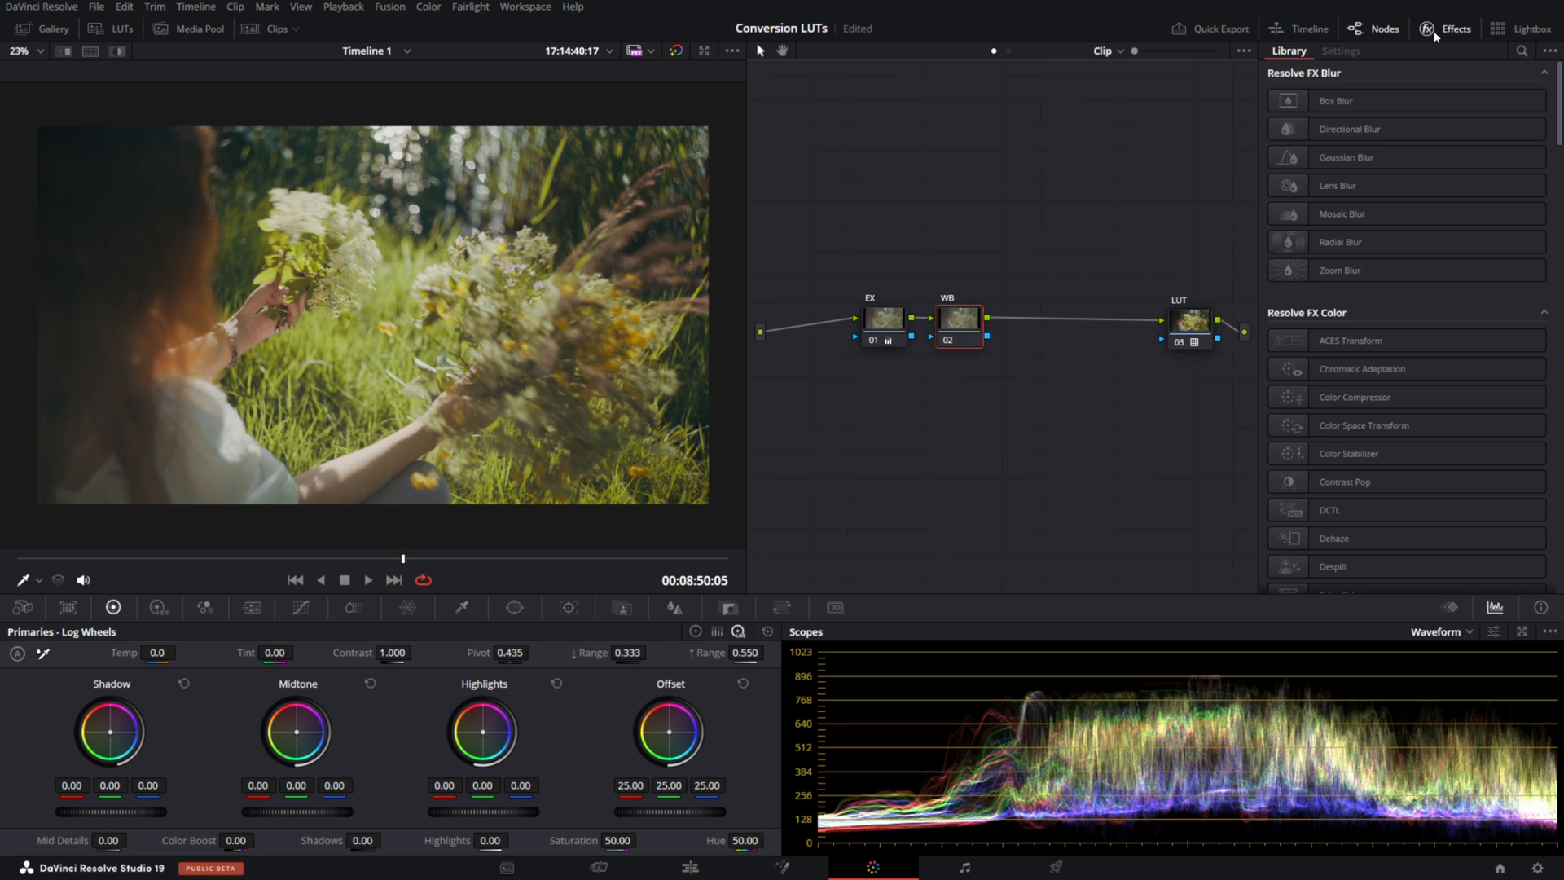
click(1520, 50)
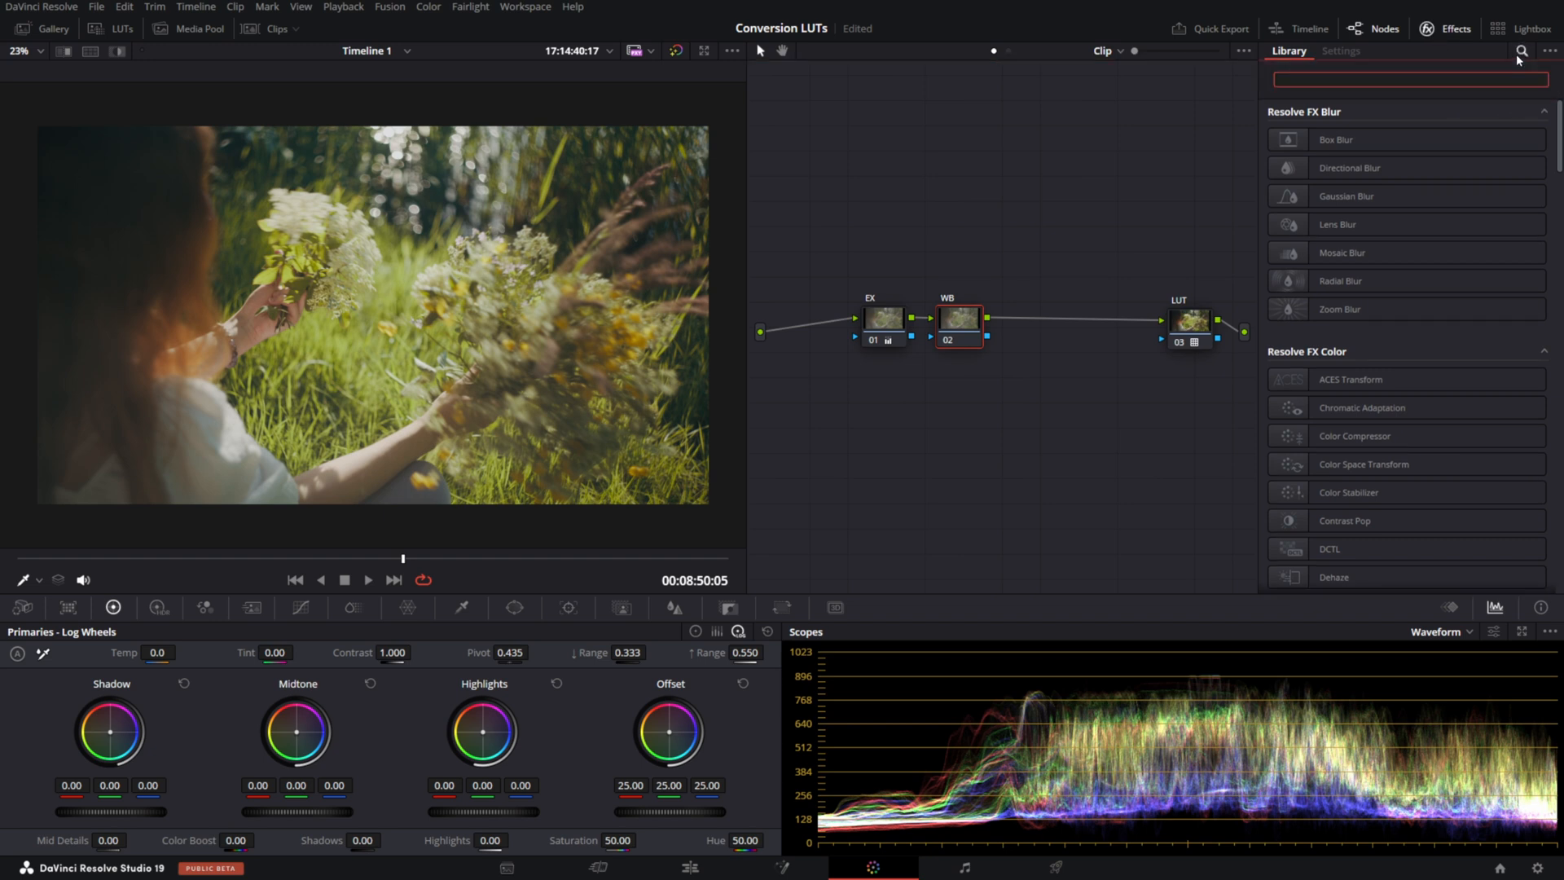
click(1339, 50)
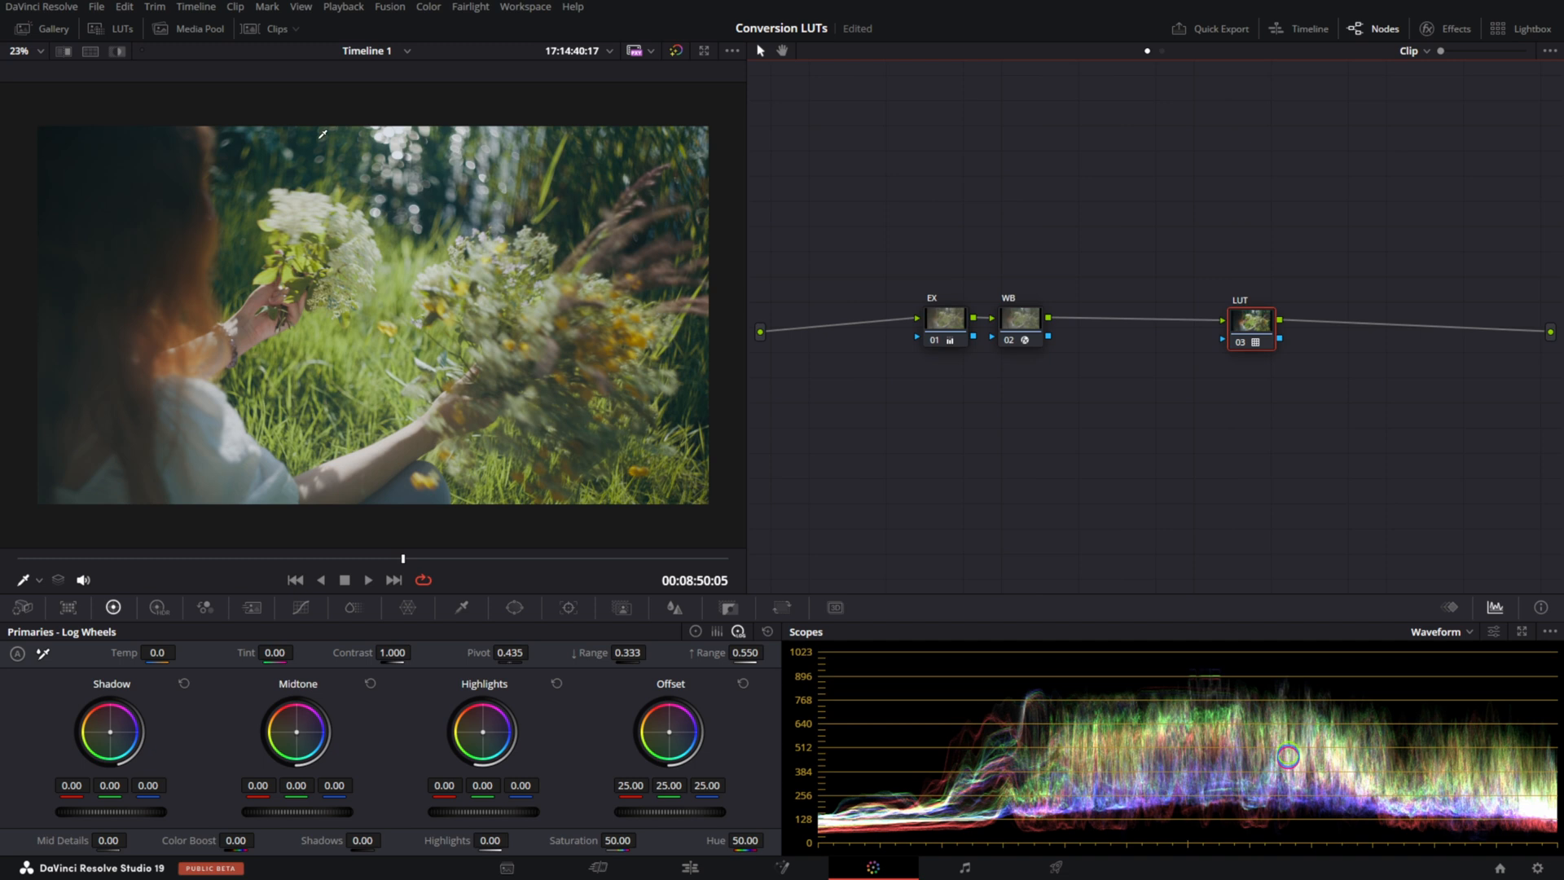
Preview the Nebula Cold, Vision, XTR, Split, 5213 and Eternal S-Log3 LUTs, then close the list
click(122, 28)
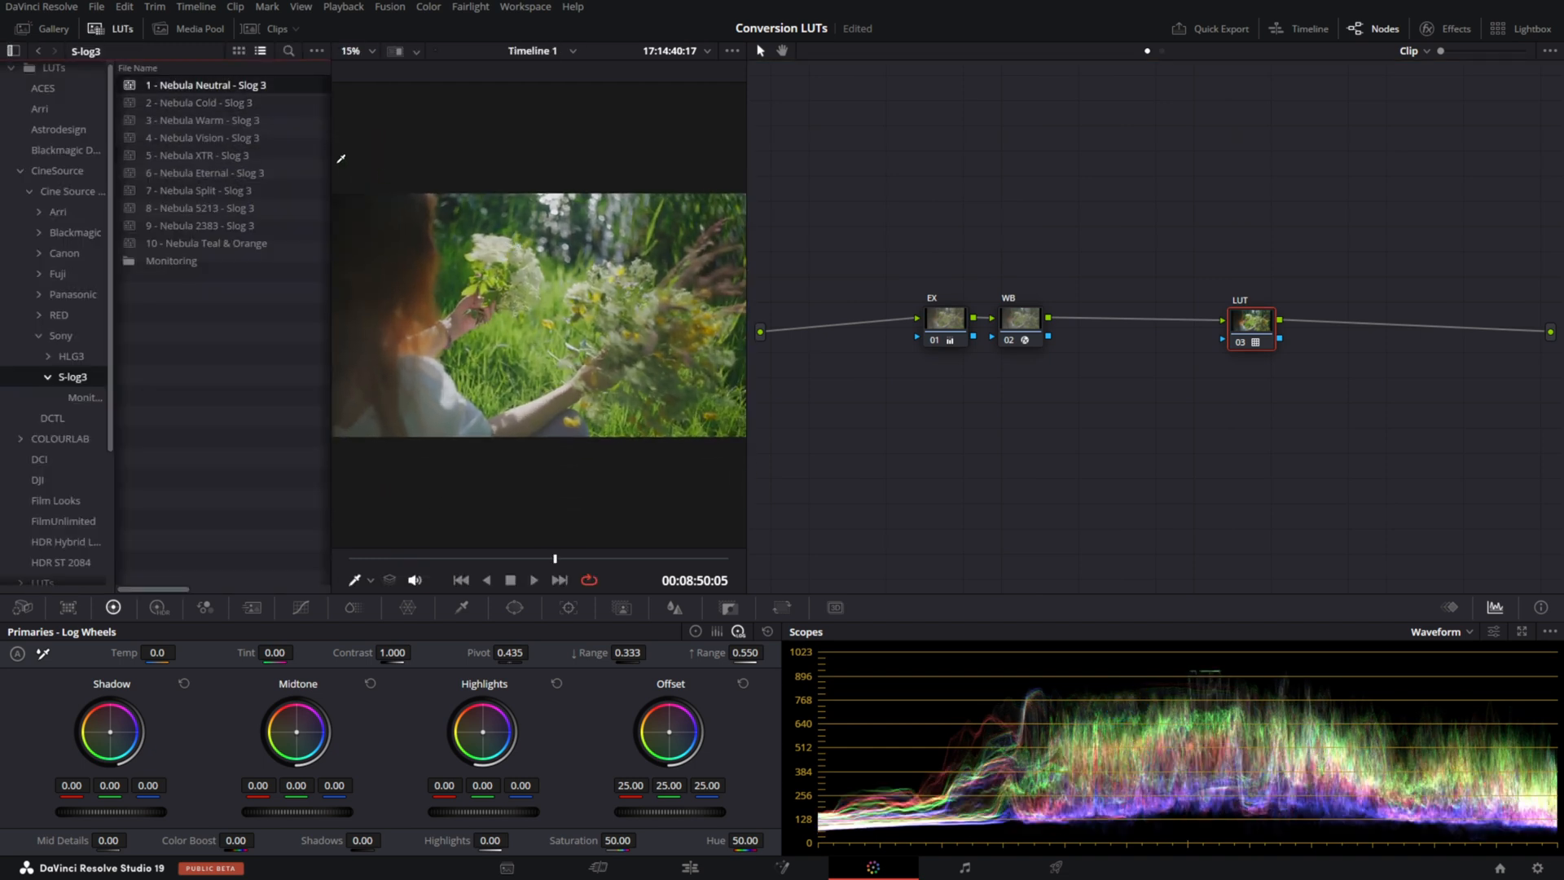
click(200, 102)
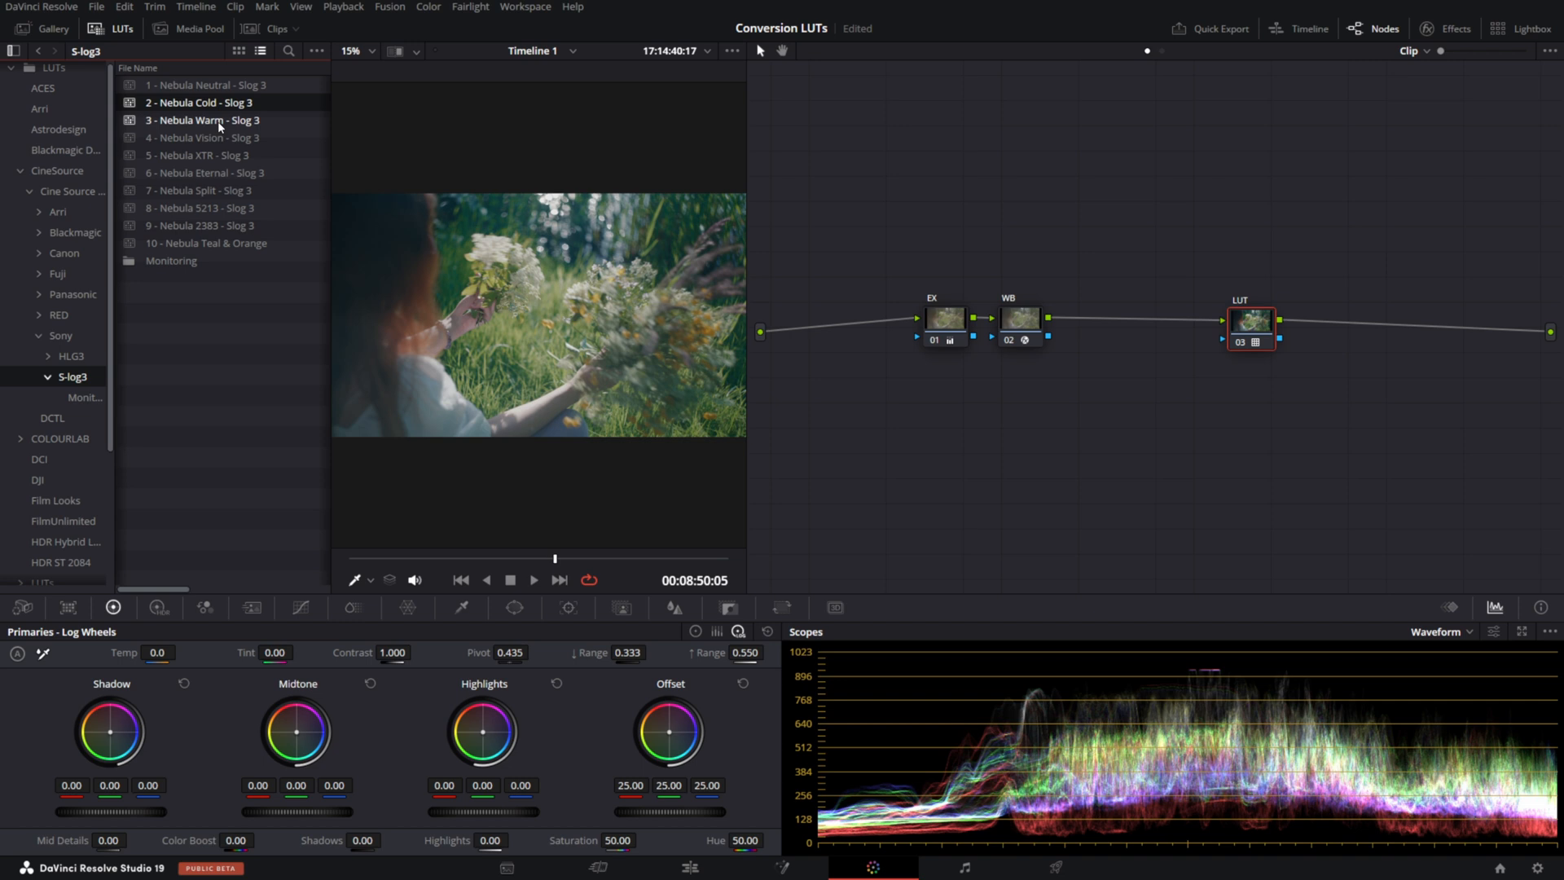
click(201, 138)
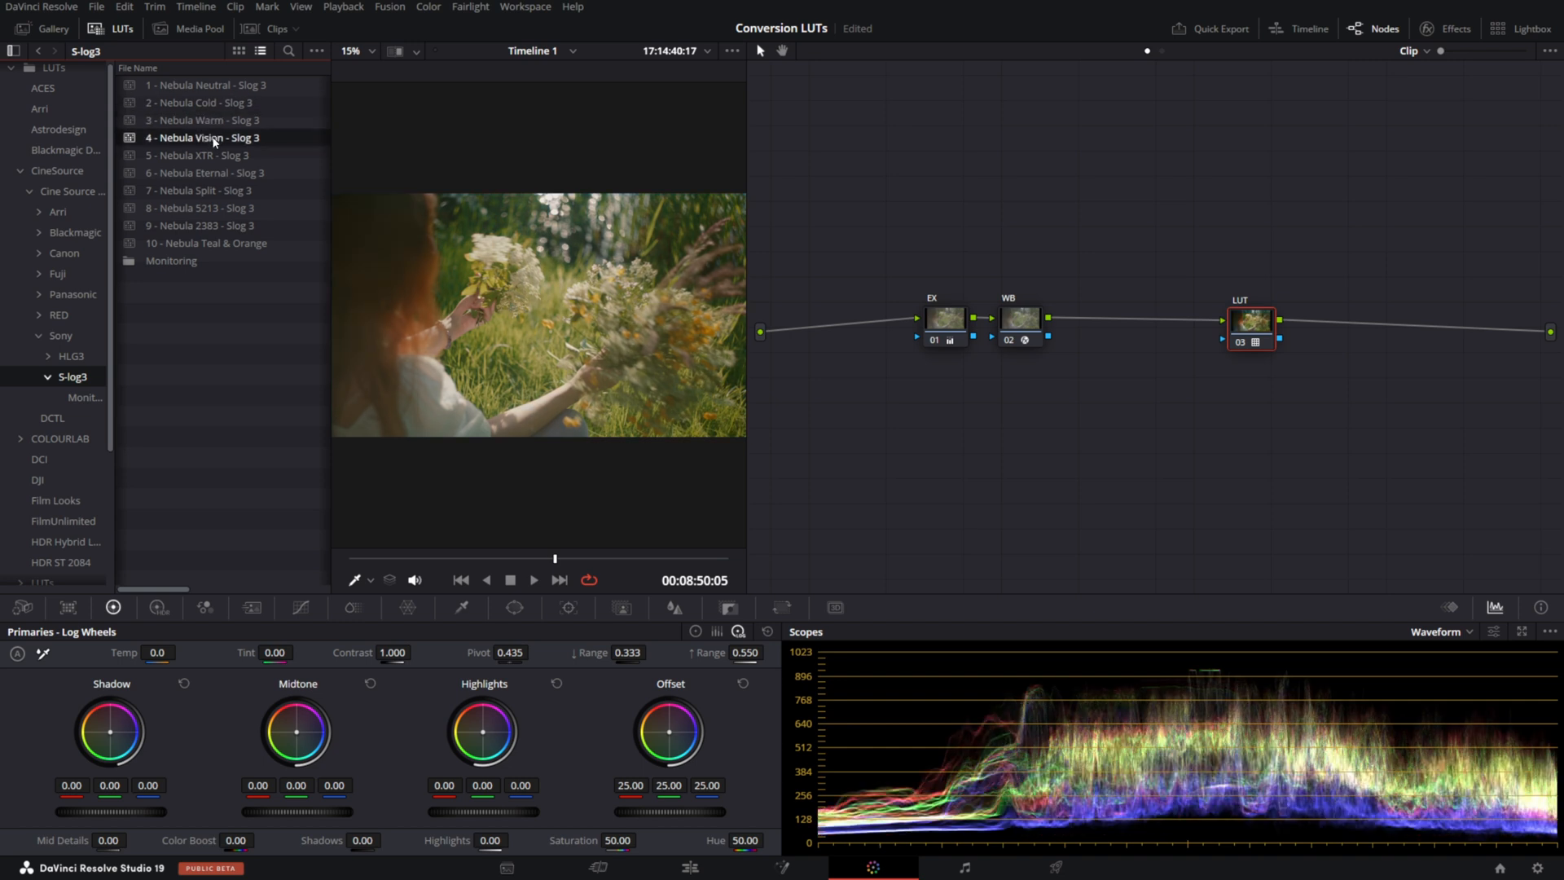
click(204, 155)
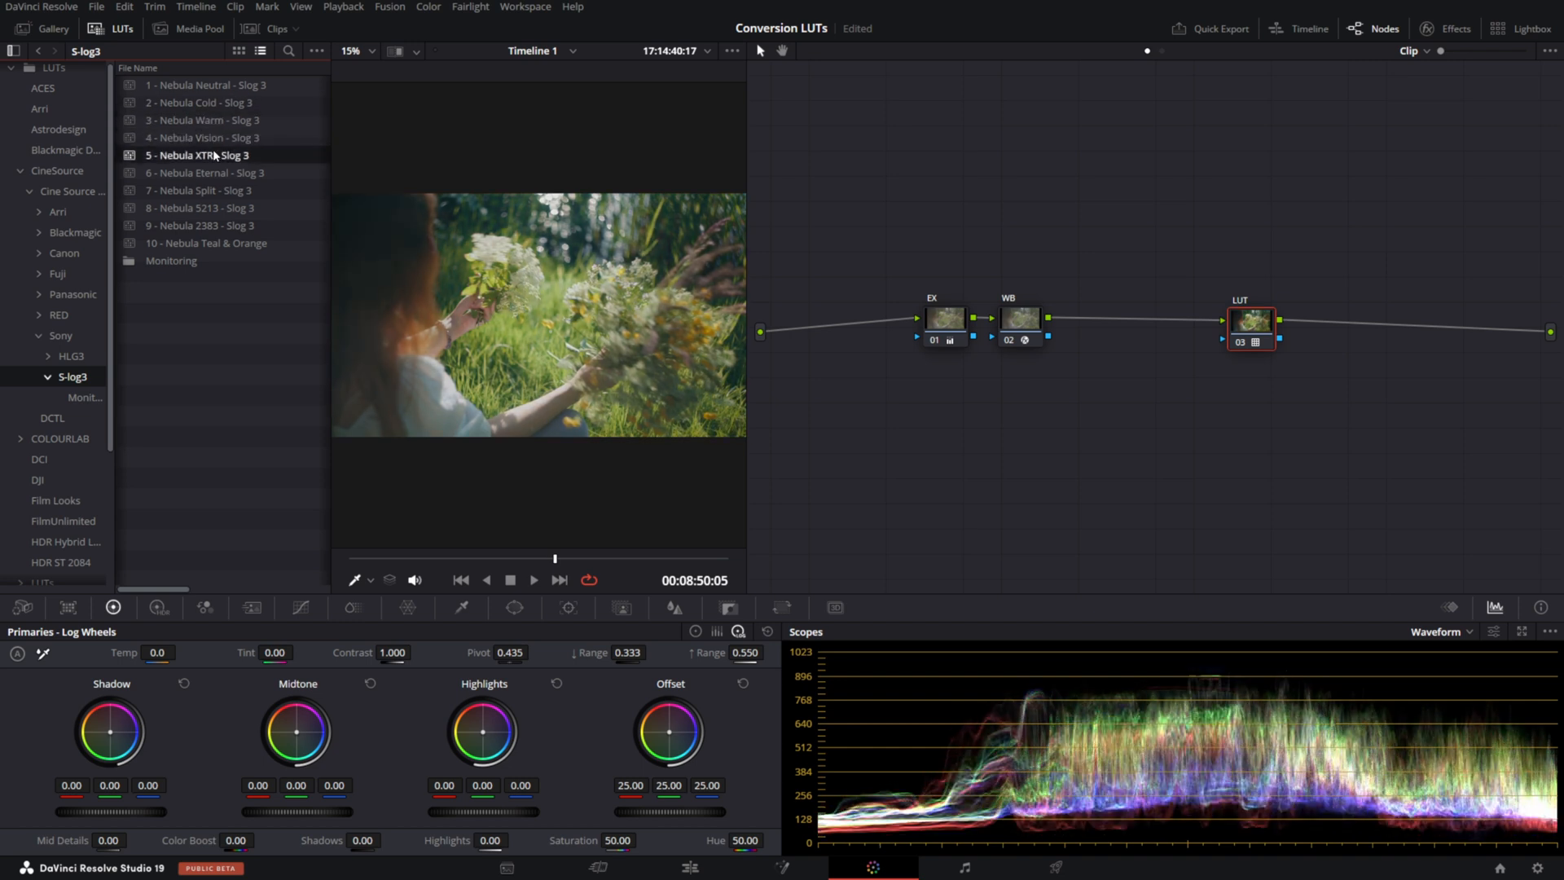
click(204, 191)
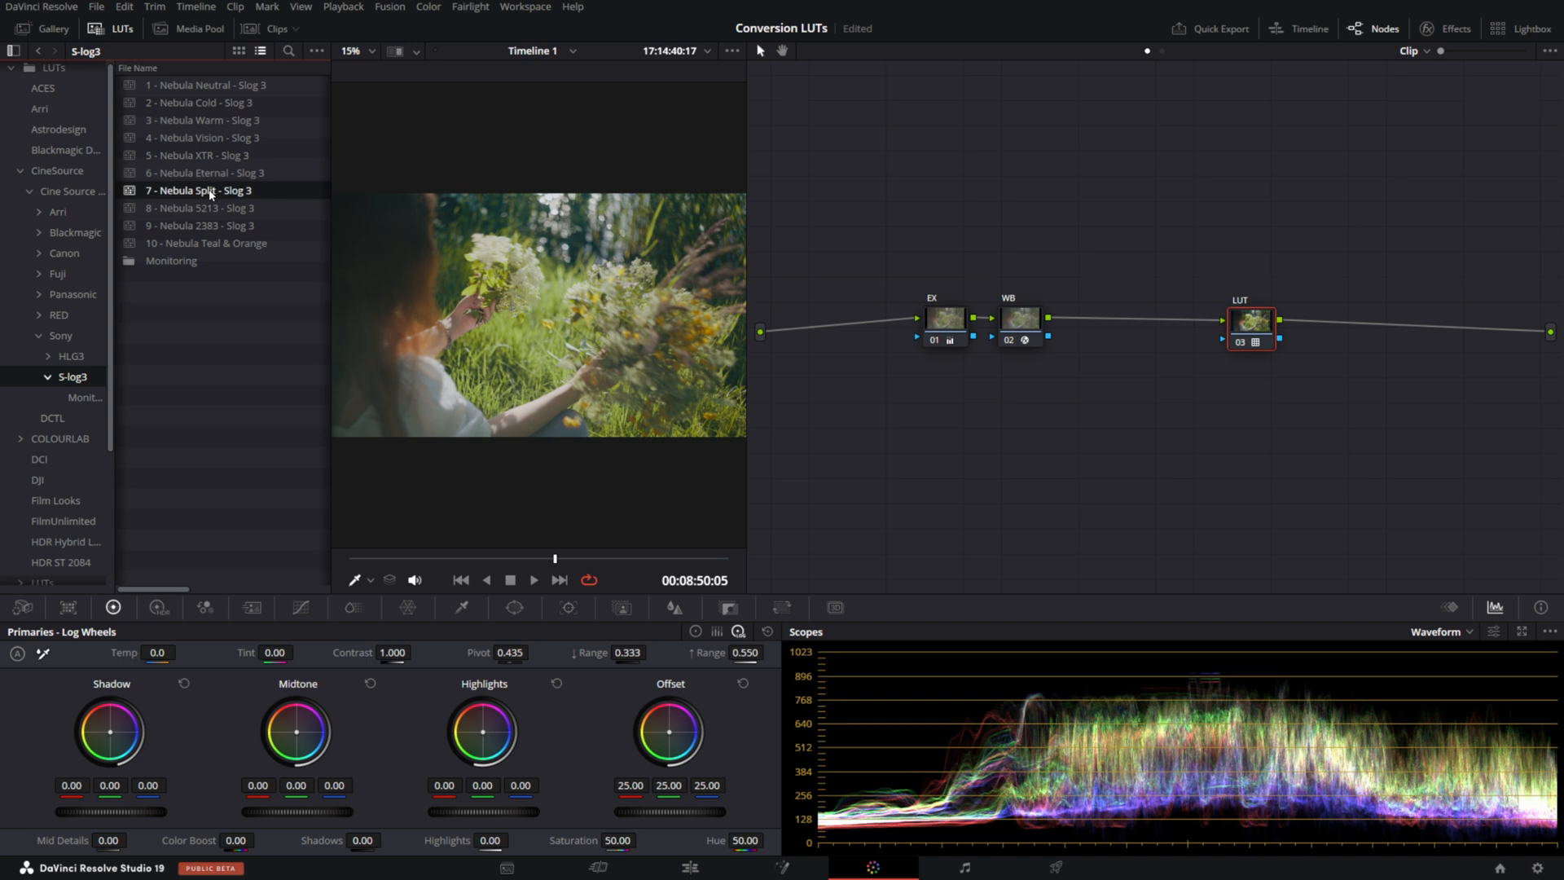
click(204, 208)
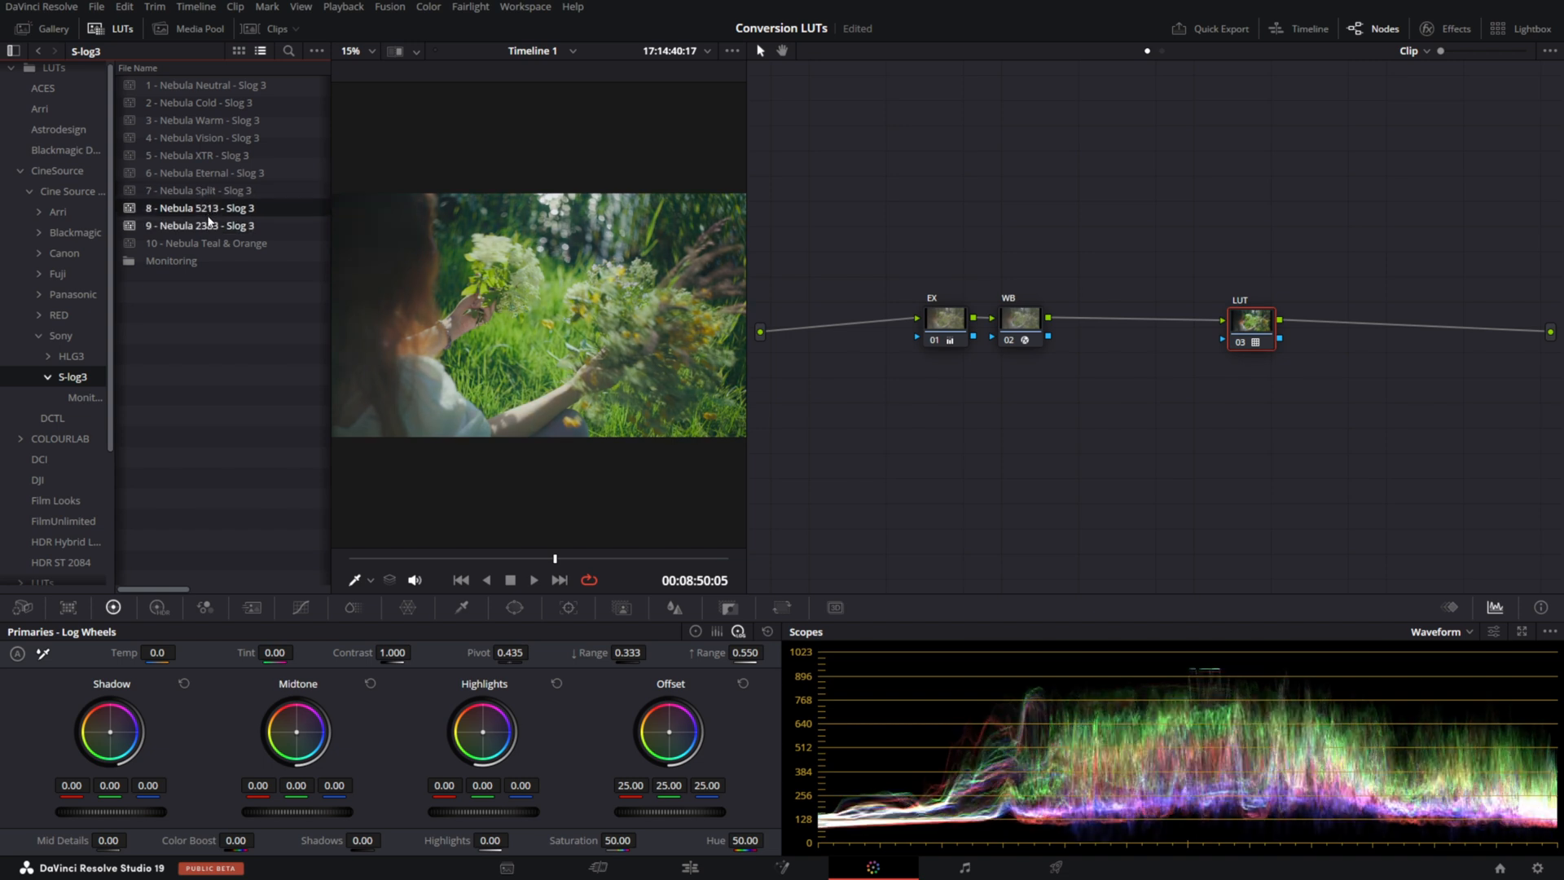
click(206, 243)
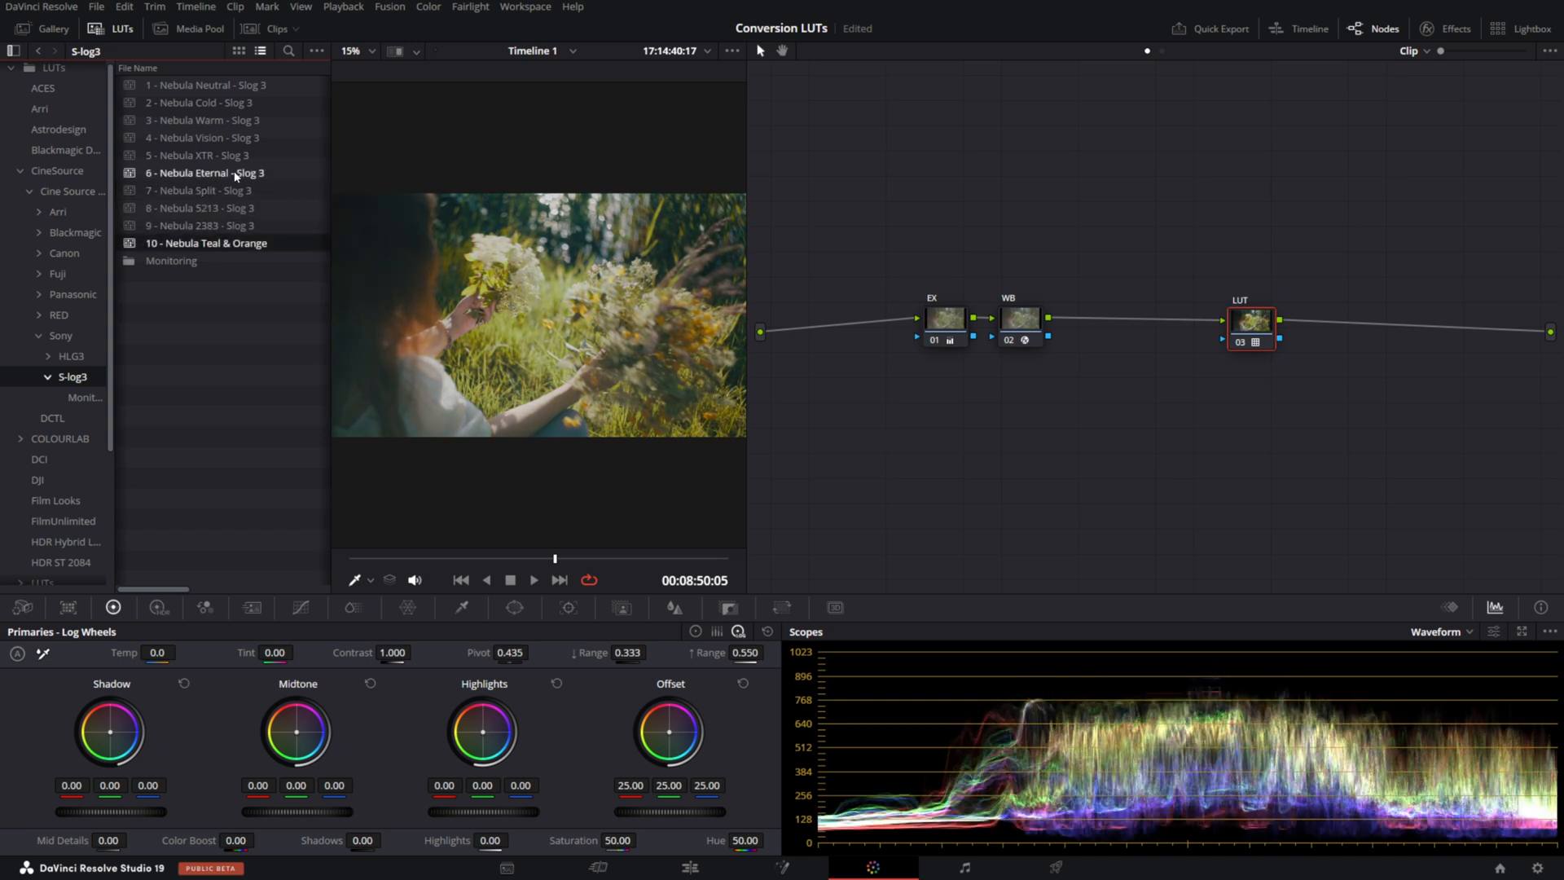
click(204, 155)
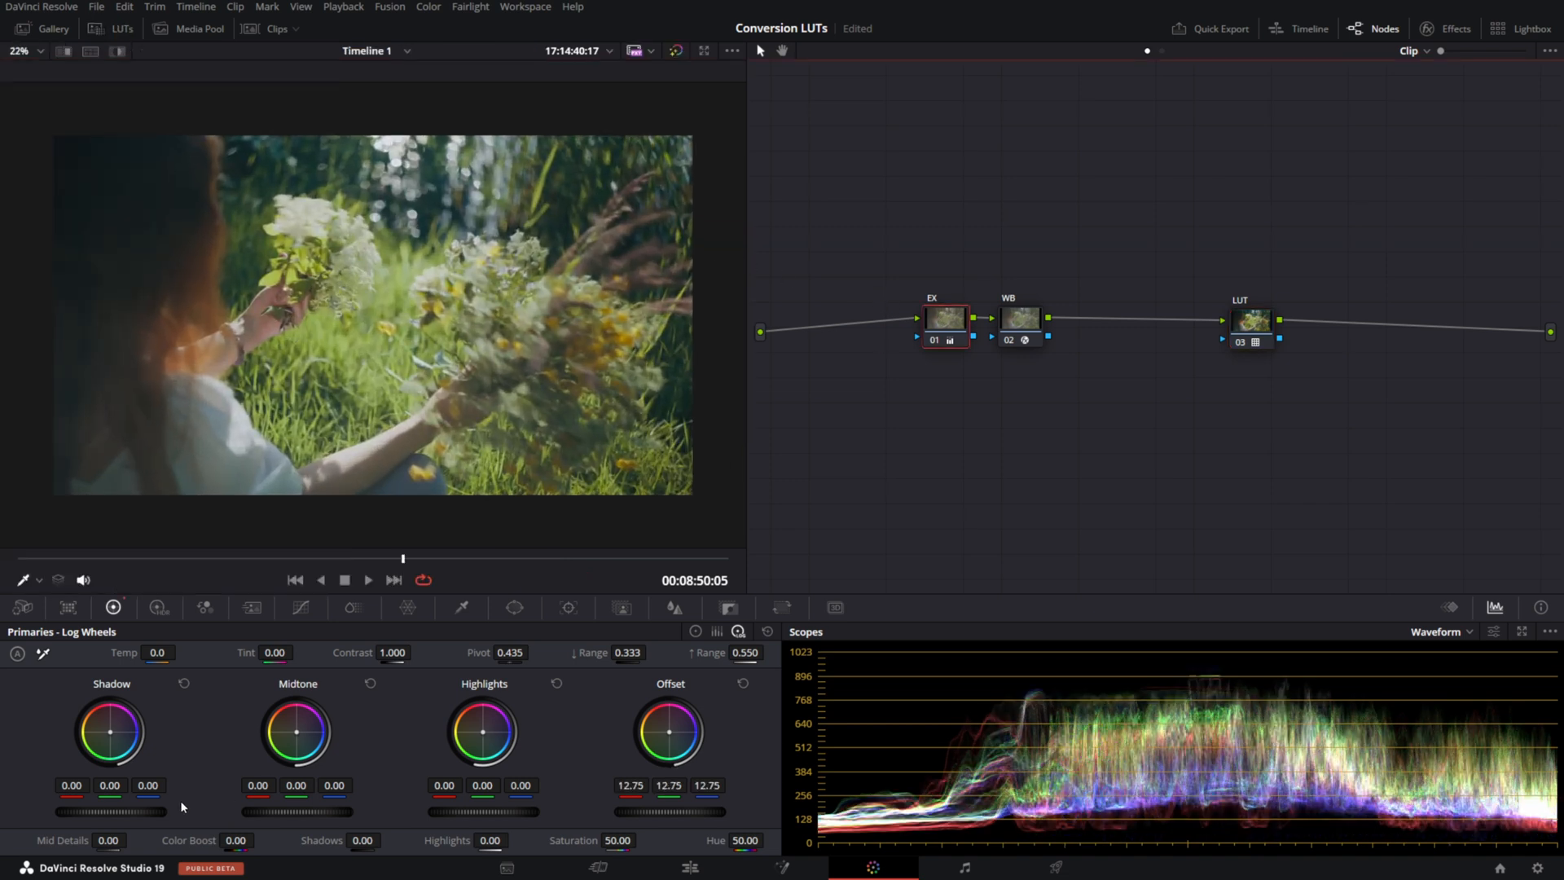
Insert a fourth serial node between the WB and LUT nodes
drag(110, 732, 106, 738)
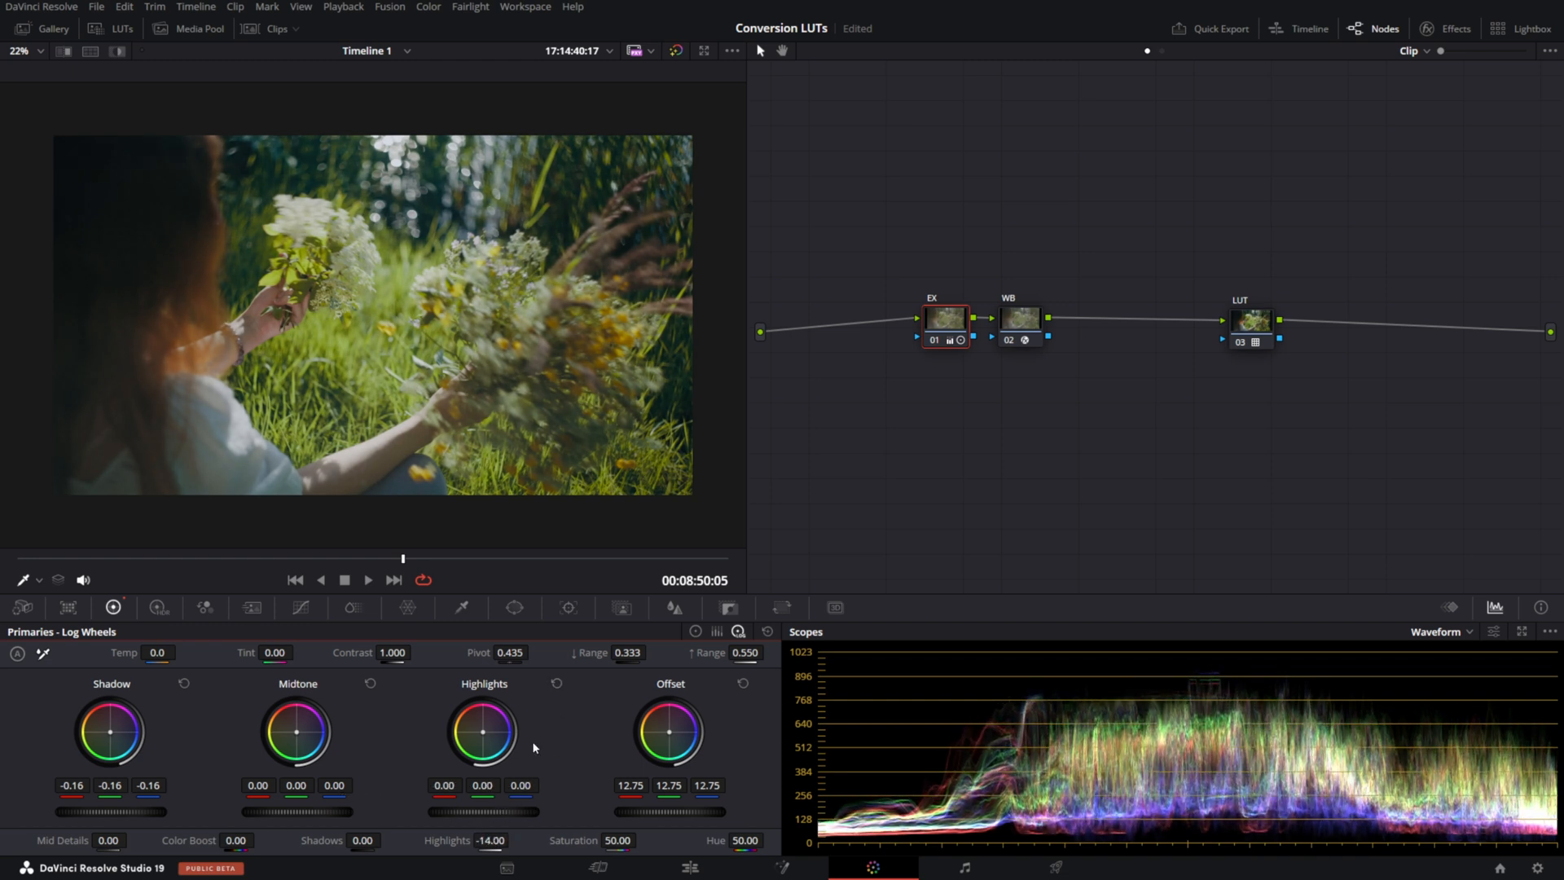
click(676, 50)
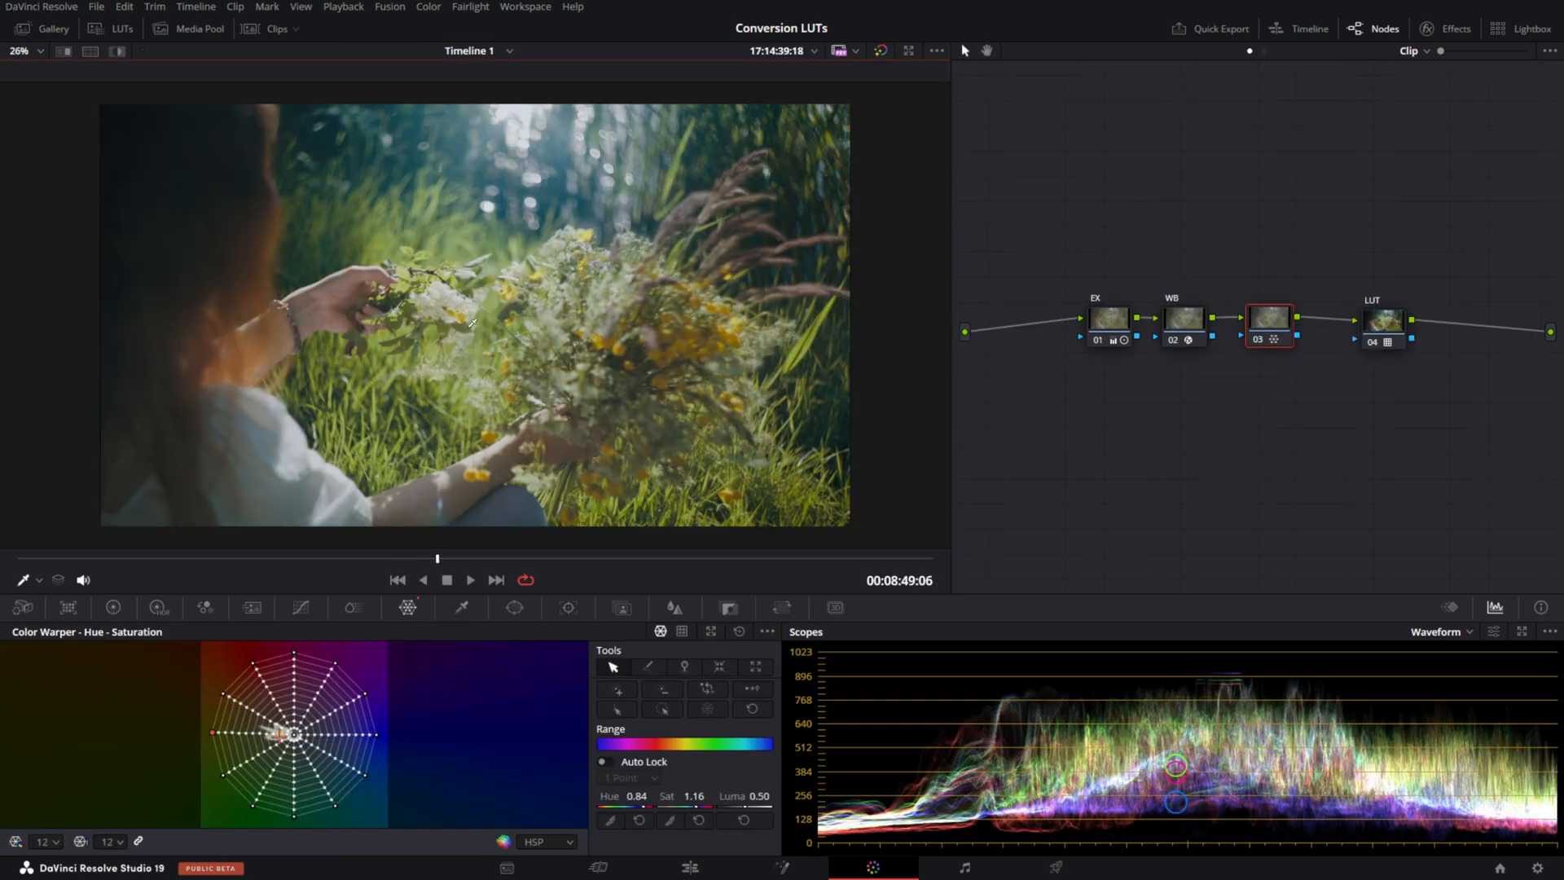
click(96, 7)
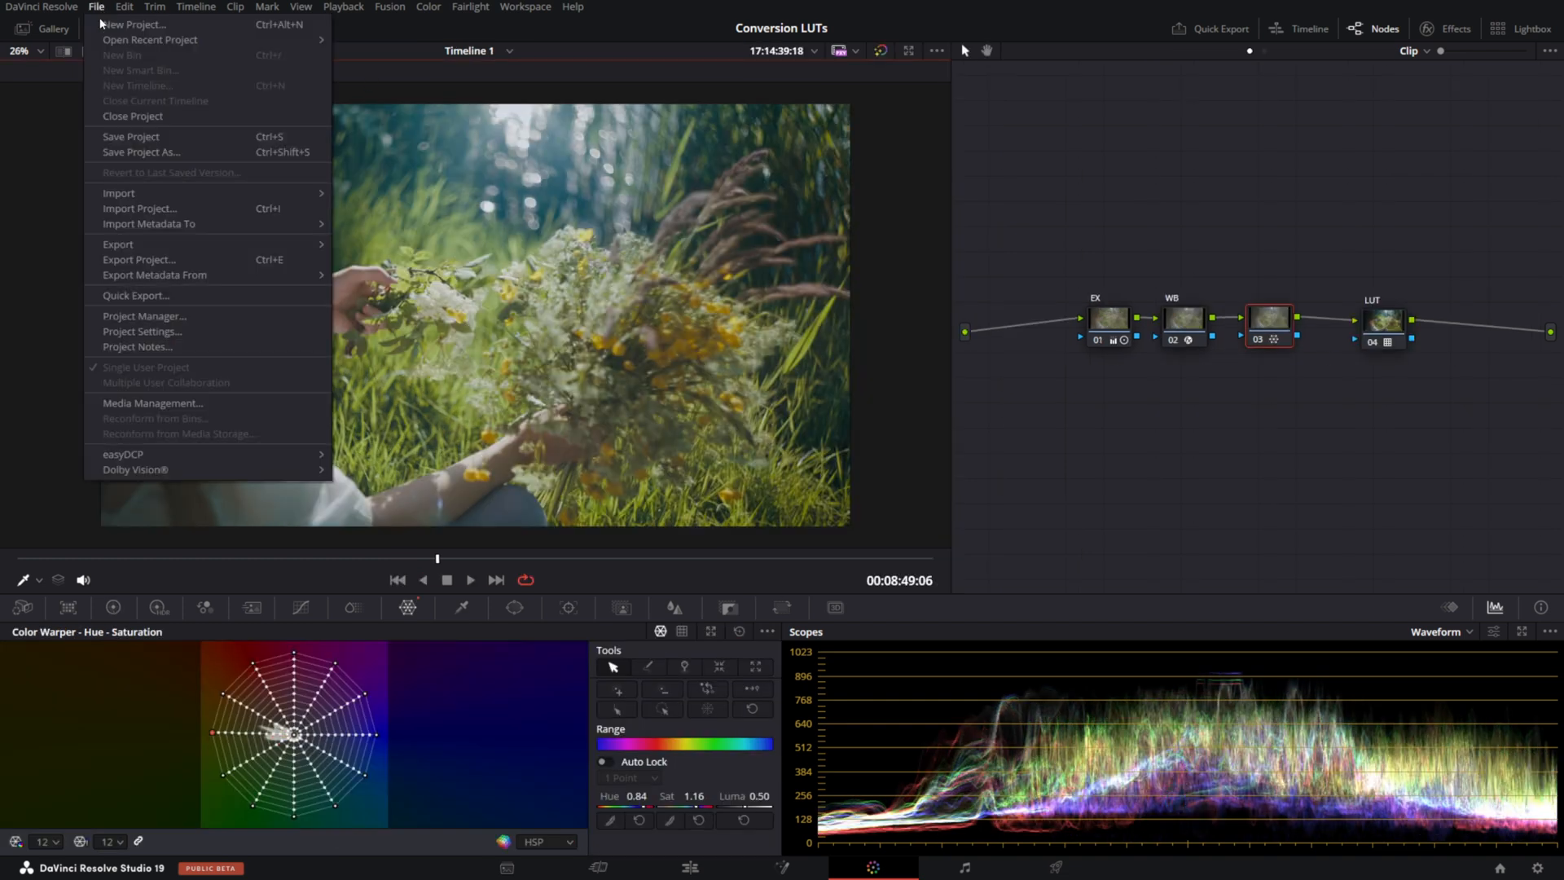
Set Color Management 3D lookup table interpolation to Tetrahedral and save the settings
click(142, 332)
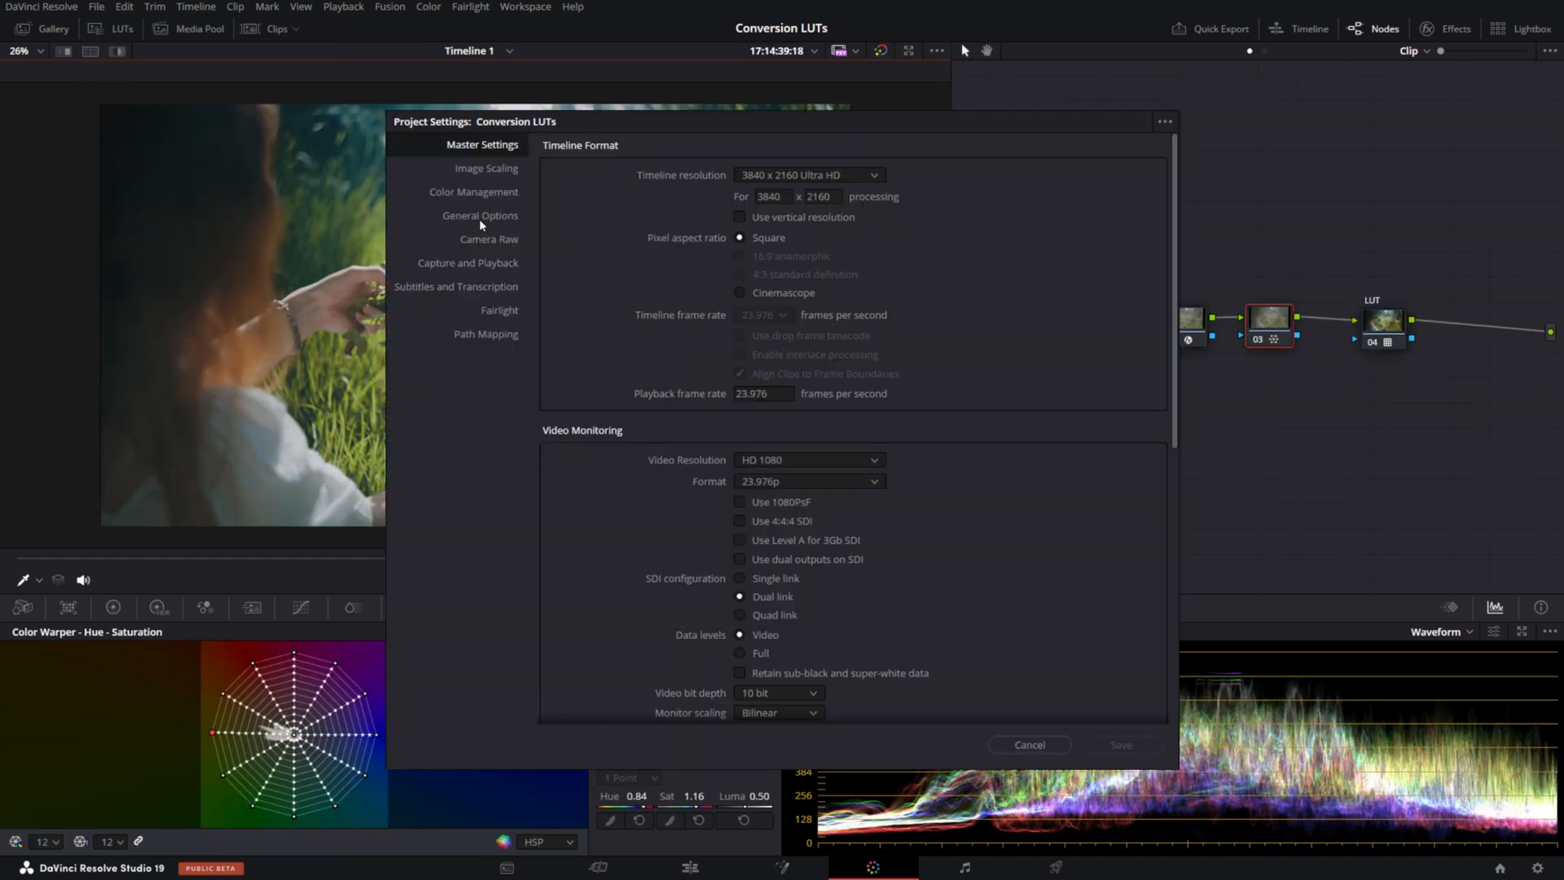
click(474, 191)
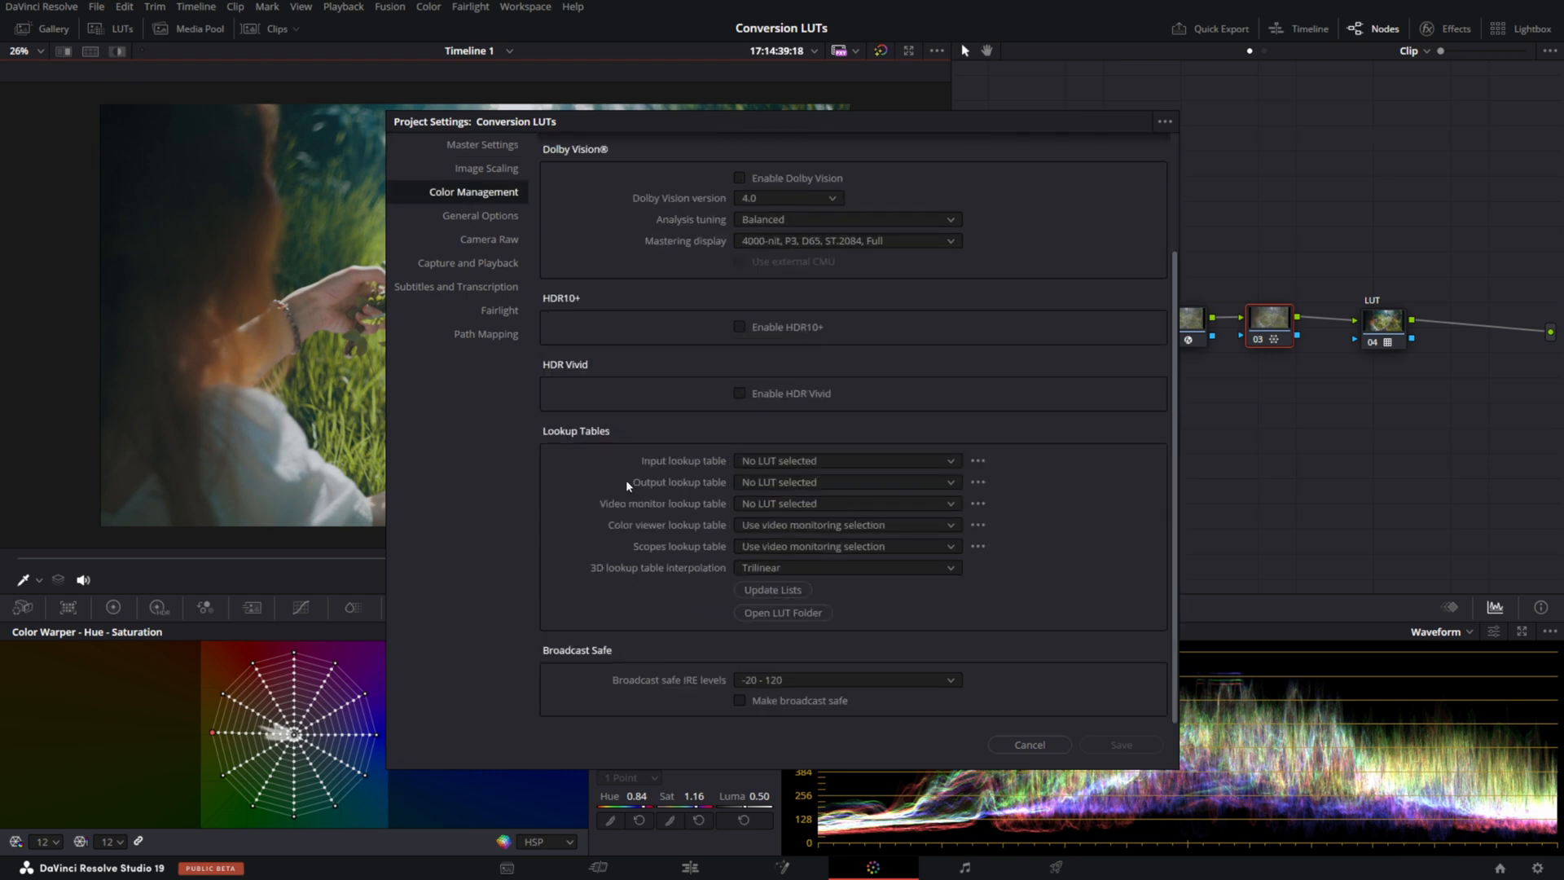
mouse_move(655, 580)
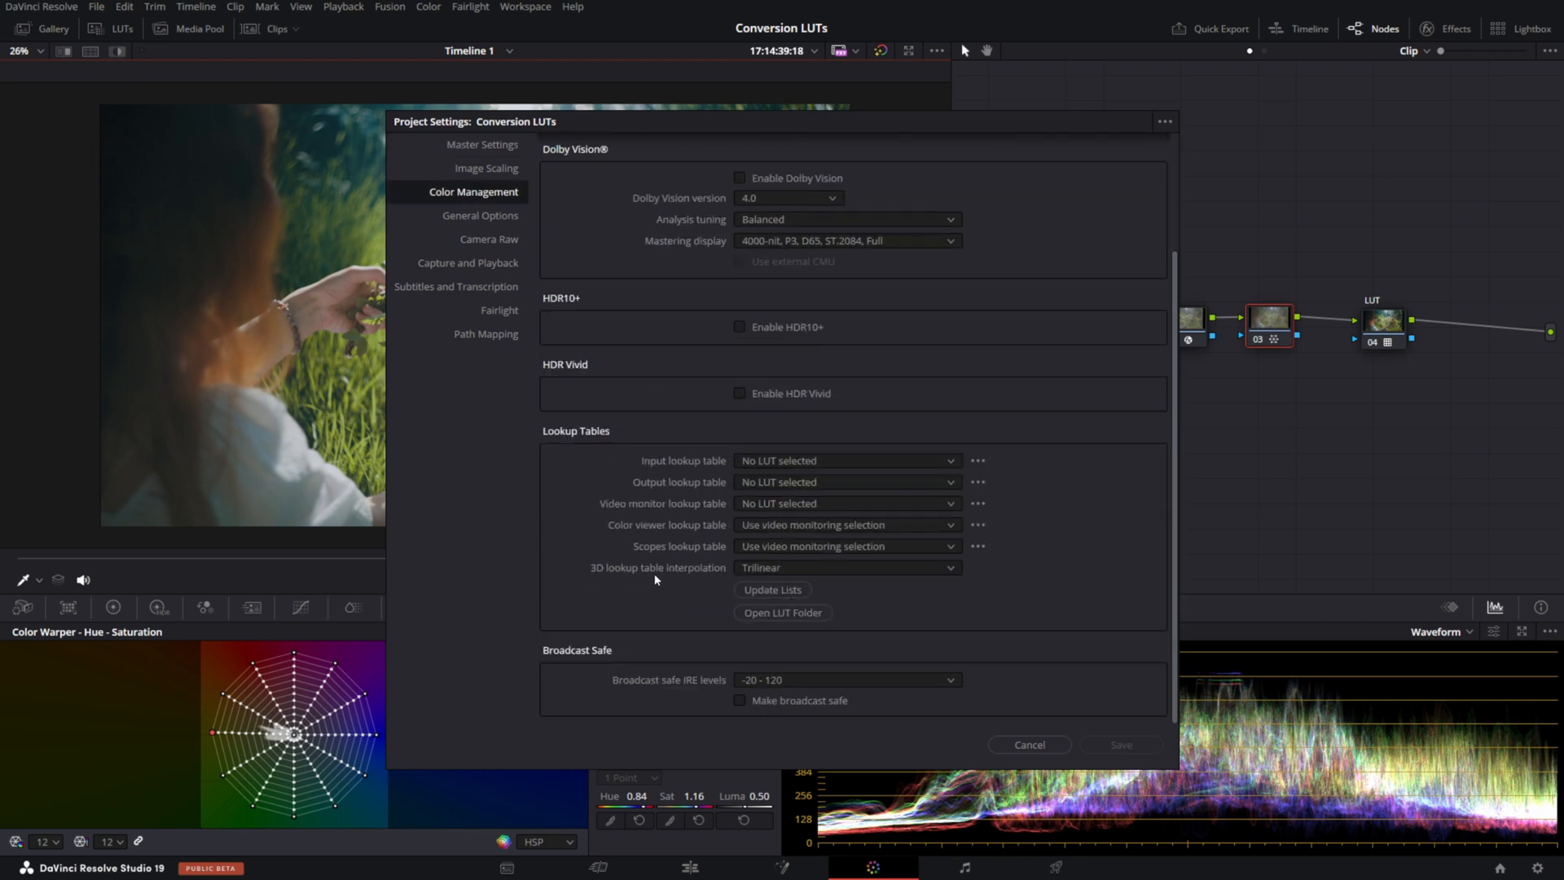
click(844, 567)
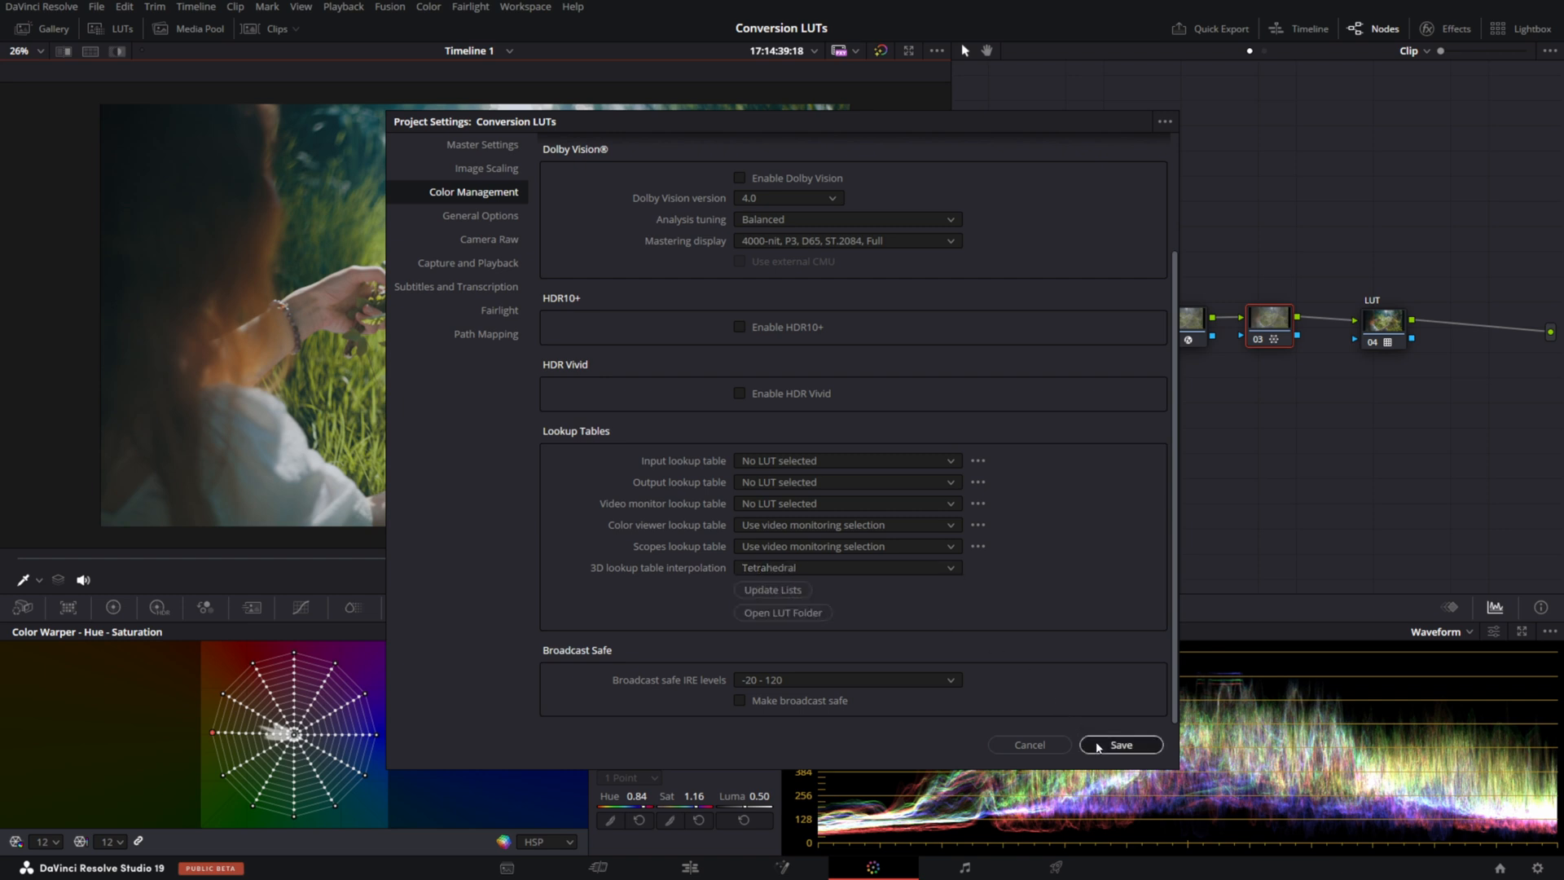
click(1119, 743)
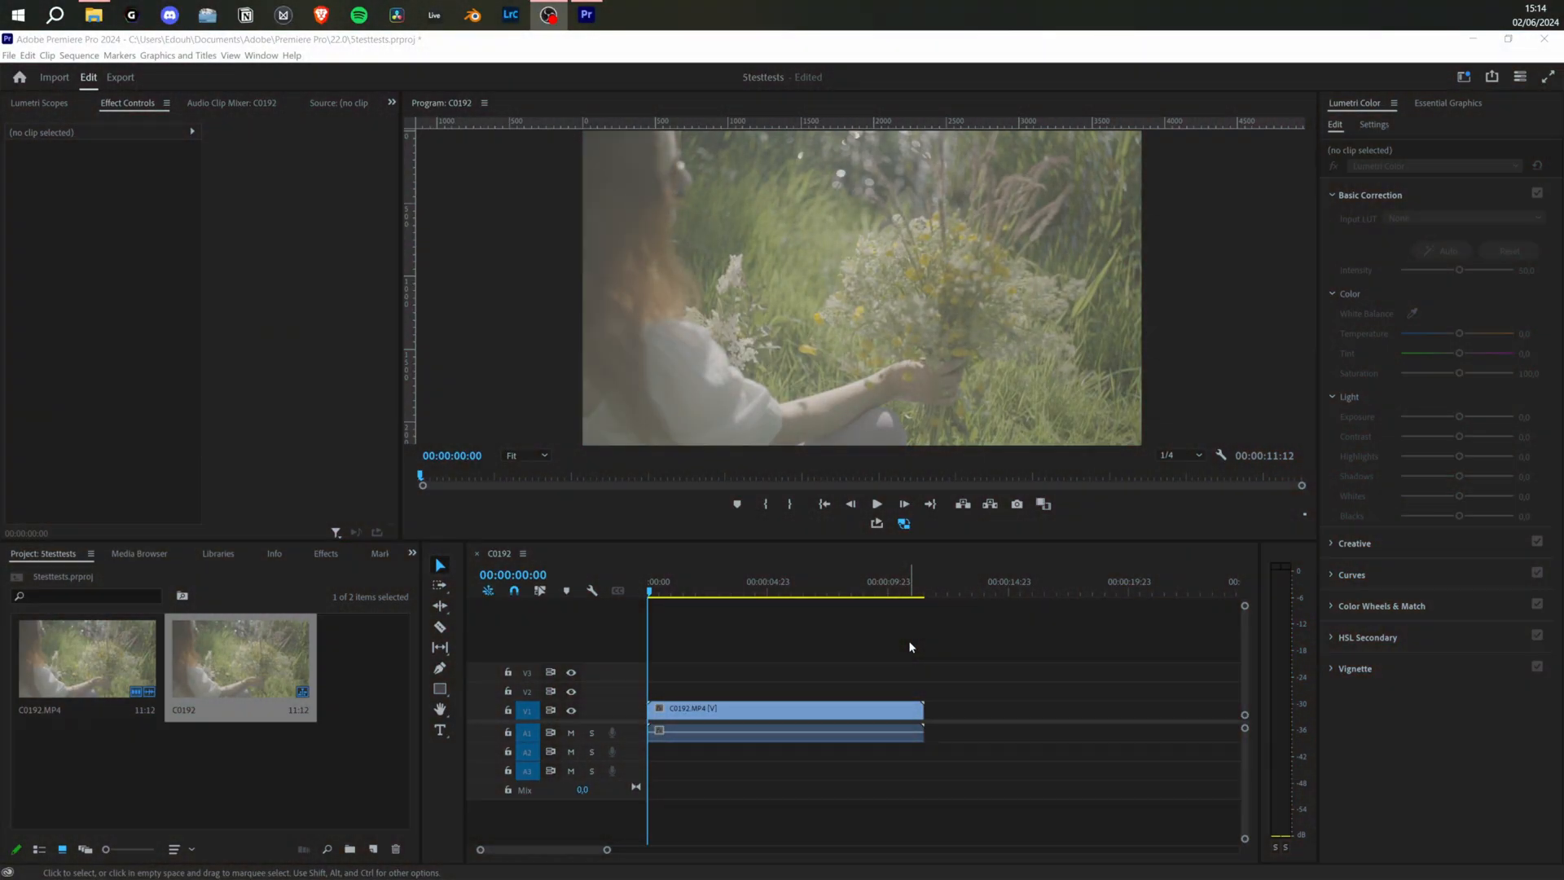
click(746, 594)
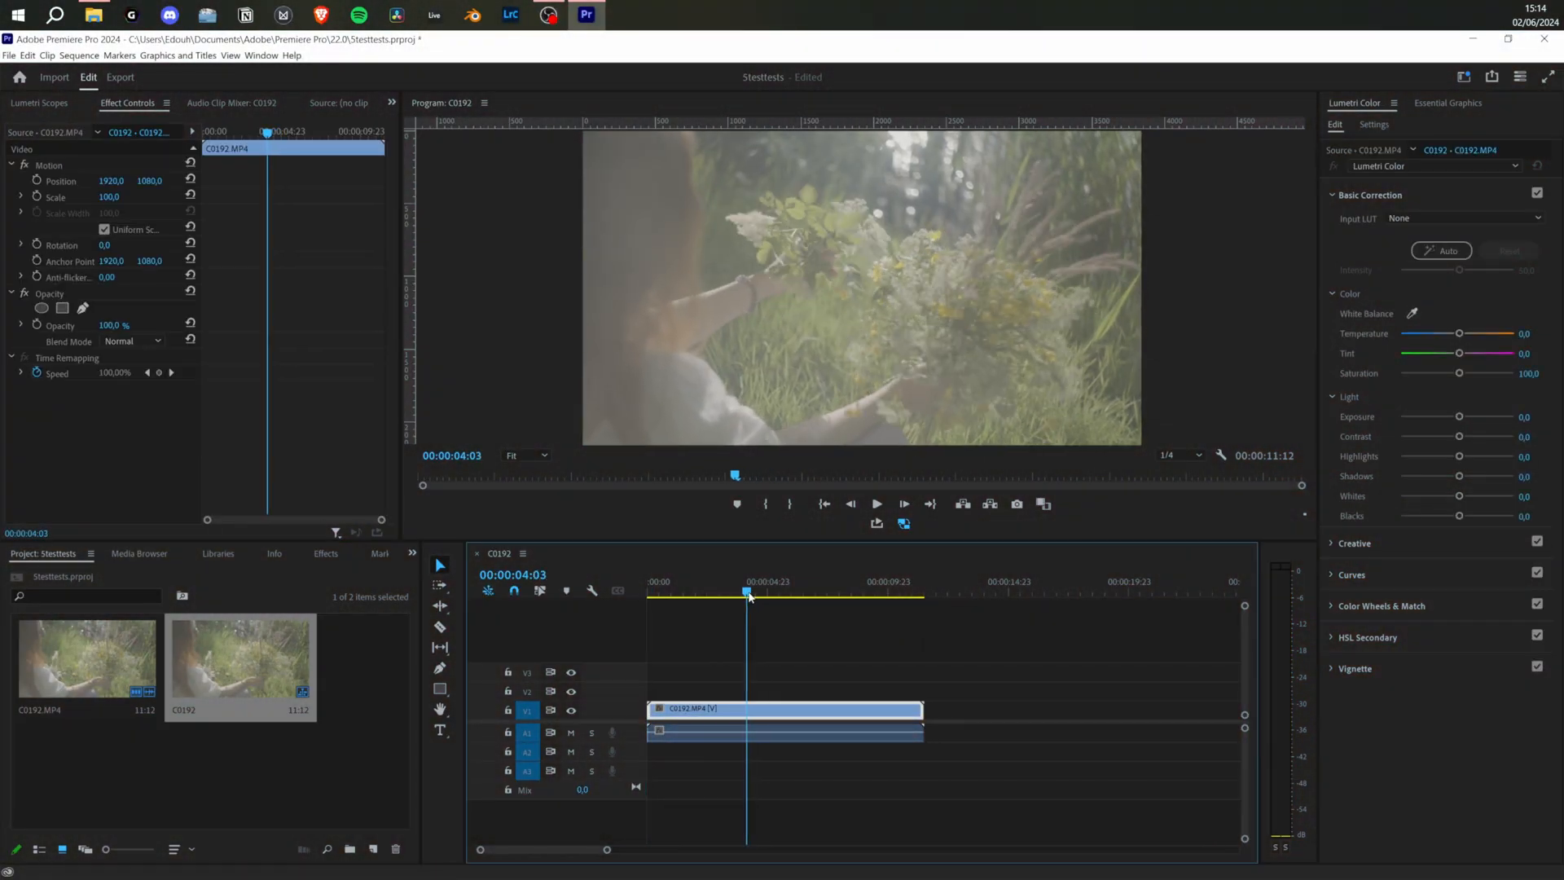
click(795, 594)
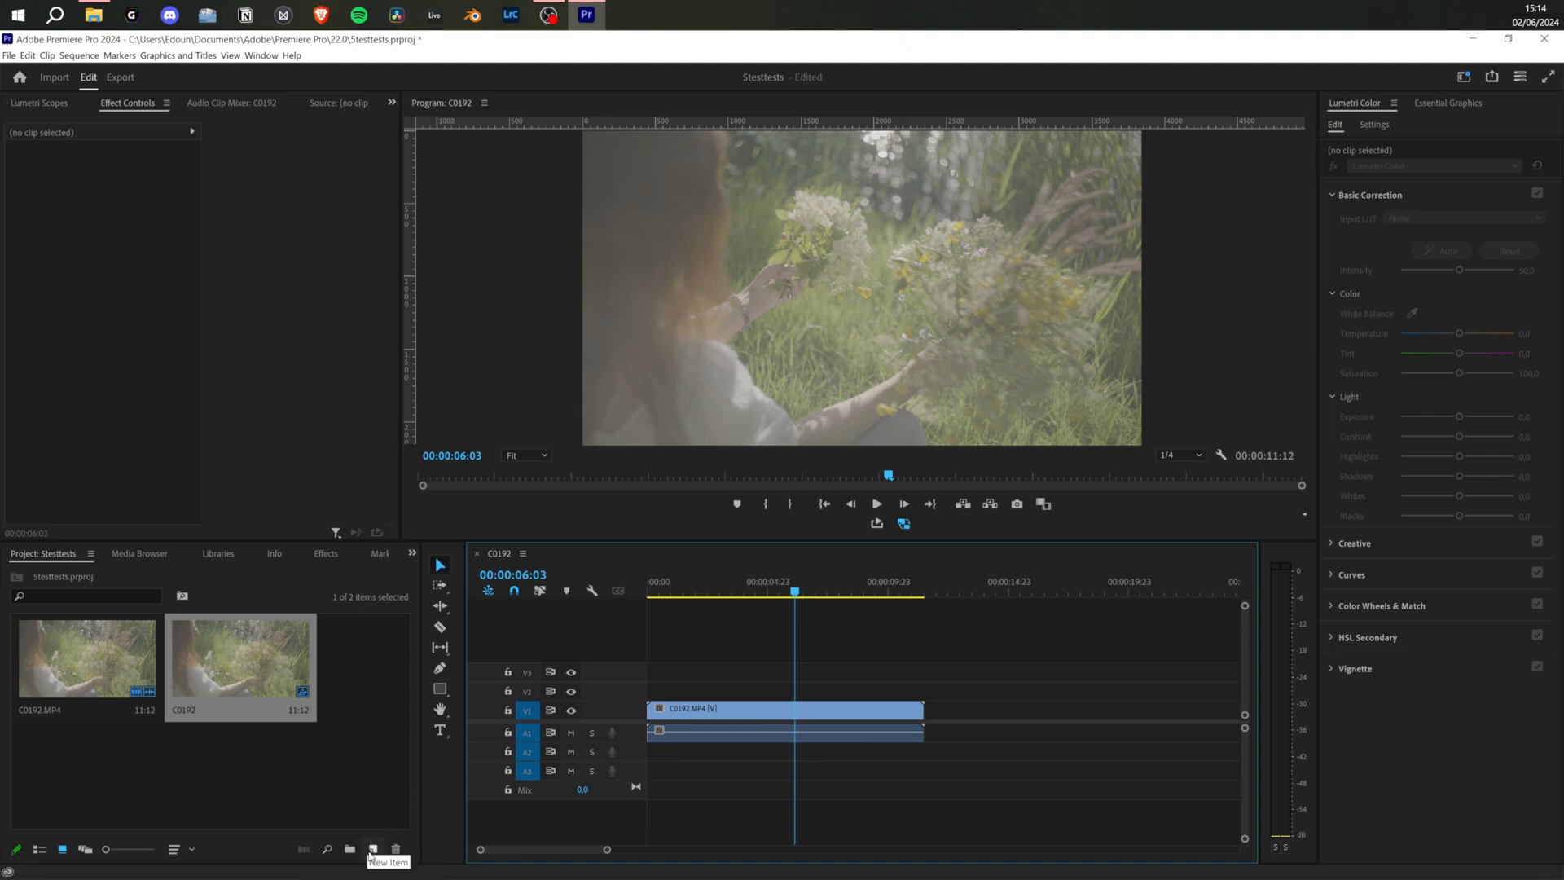
Create an adjustment layer spanning the clip and give it the Nebula XTR S-Log3 LUT
click(373, 849)
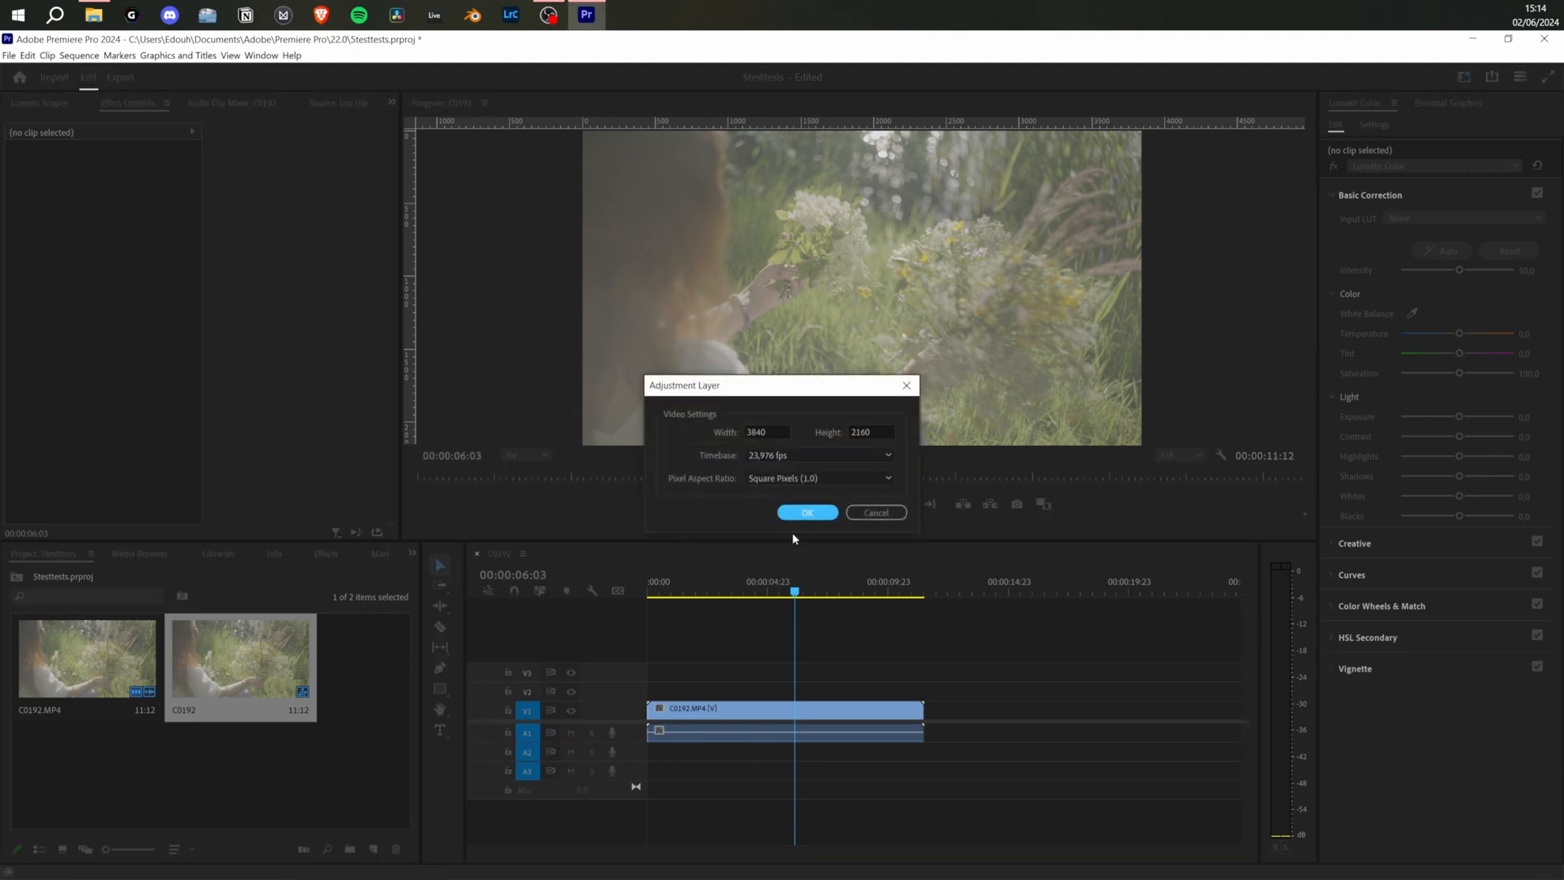
click(807, 512)
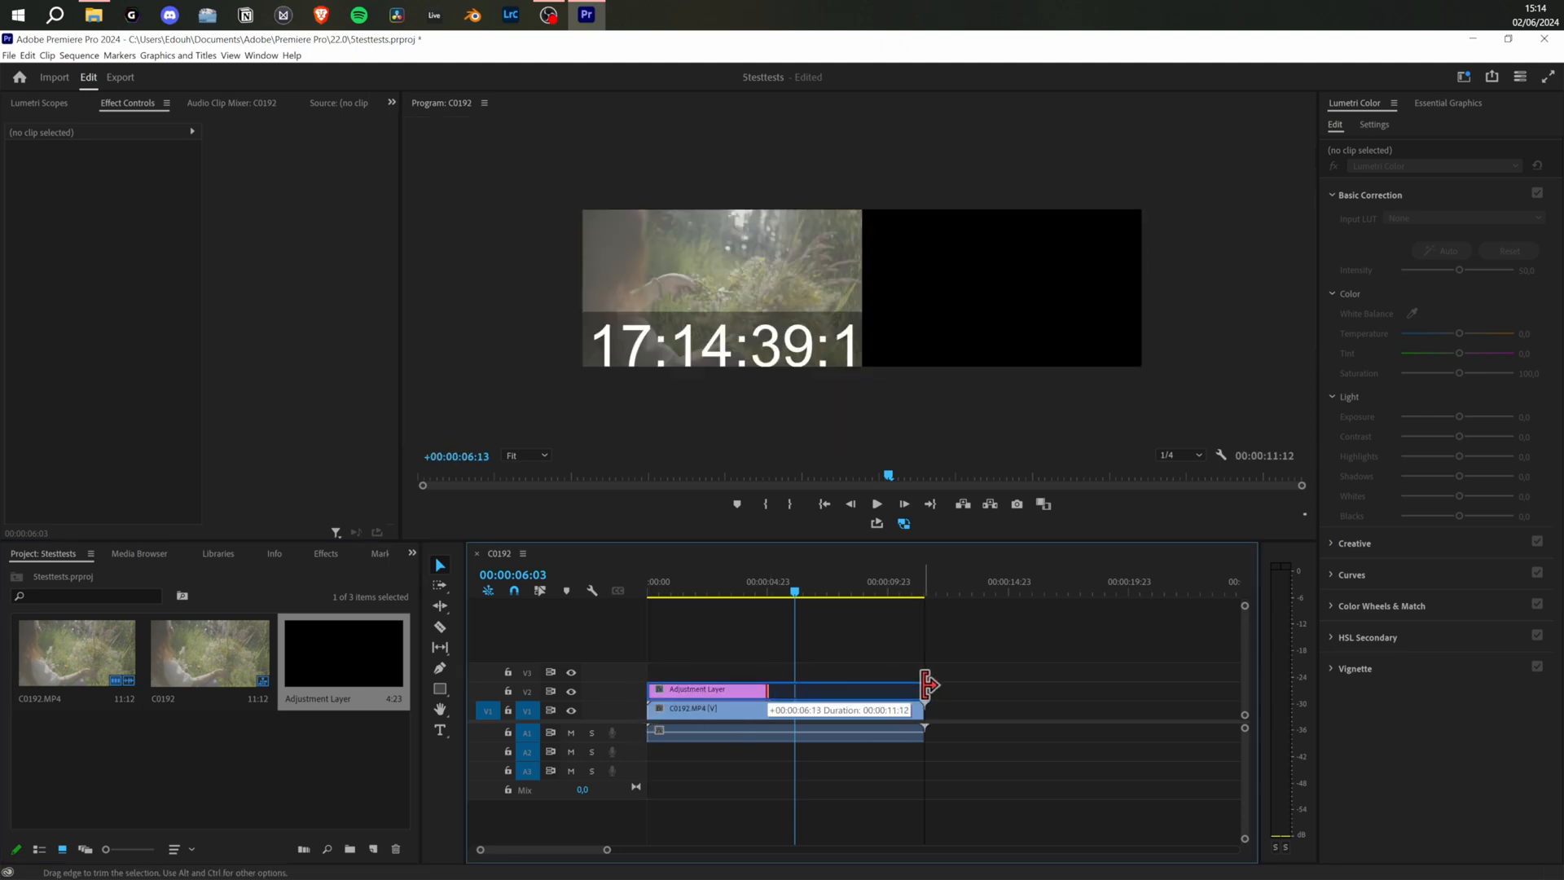
drag(926, 688, 923, 688)
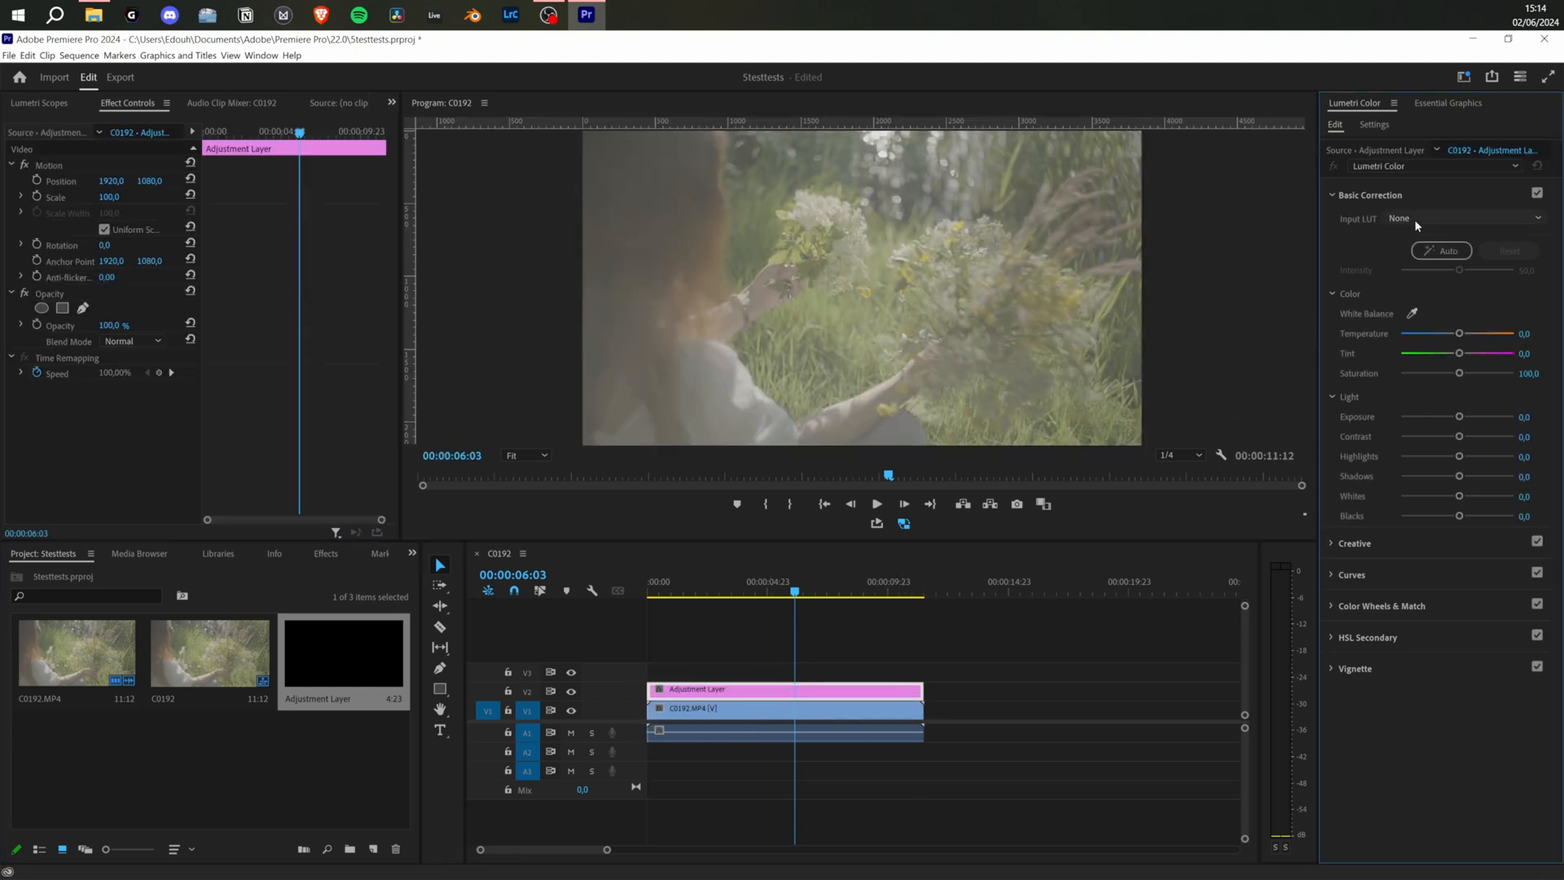
click(1461, 217)
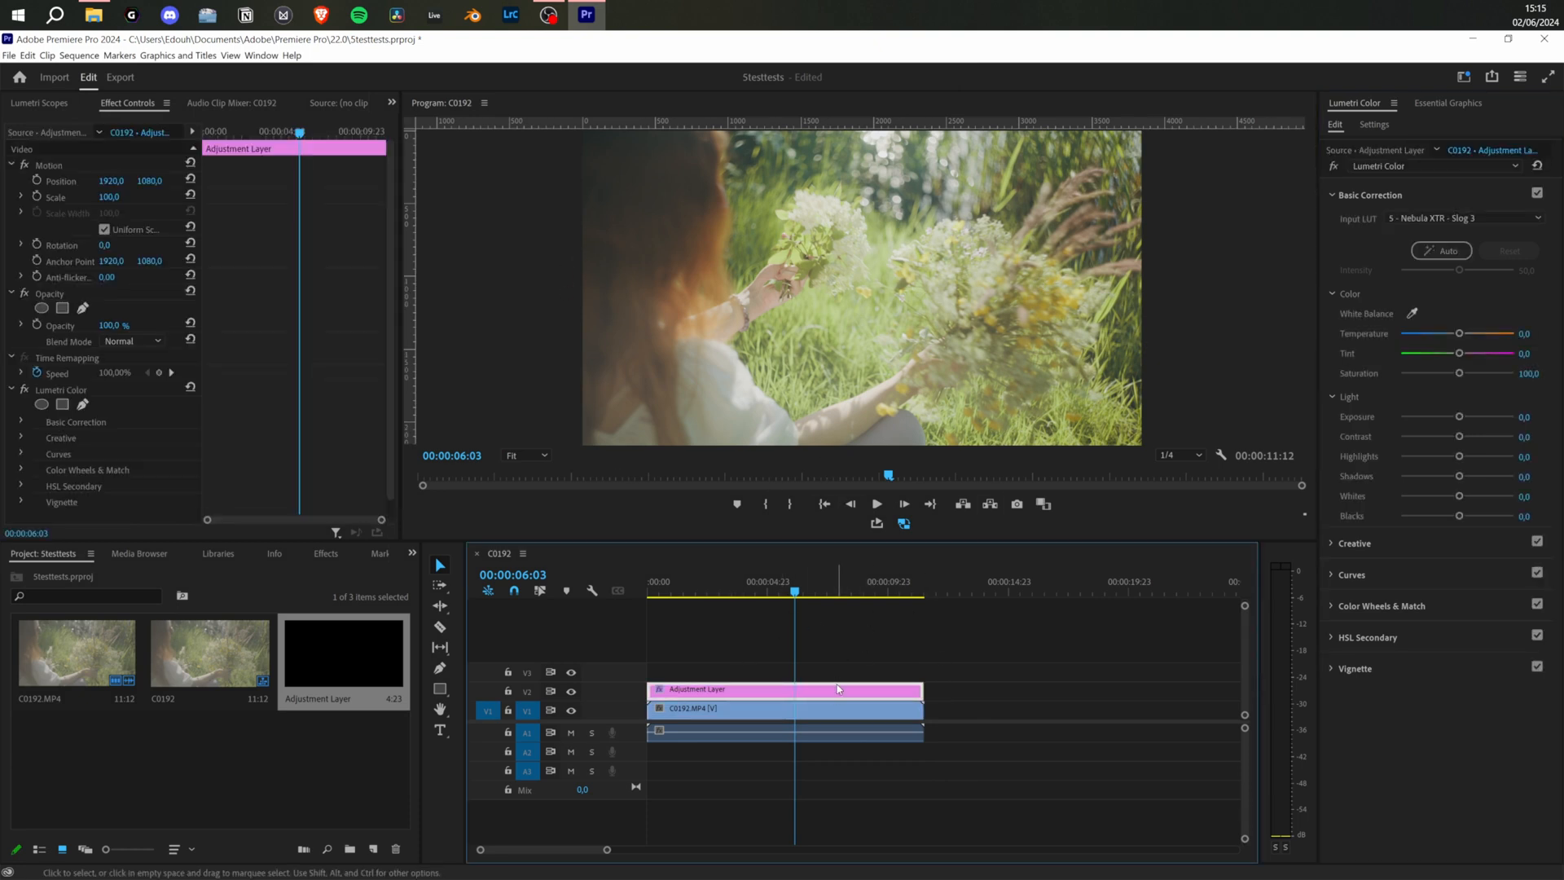
click(785, 708)
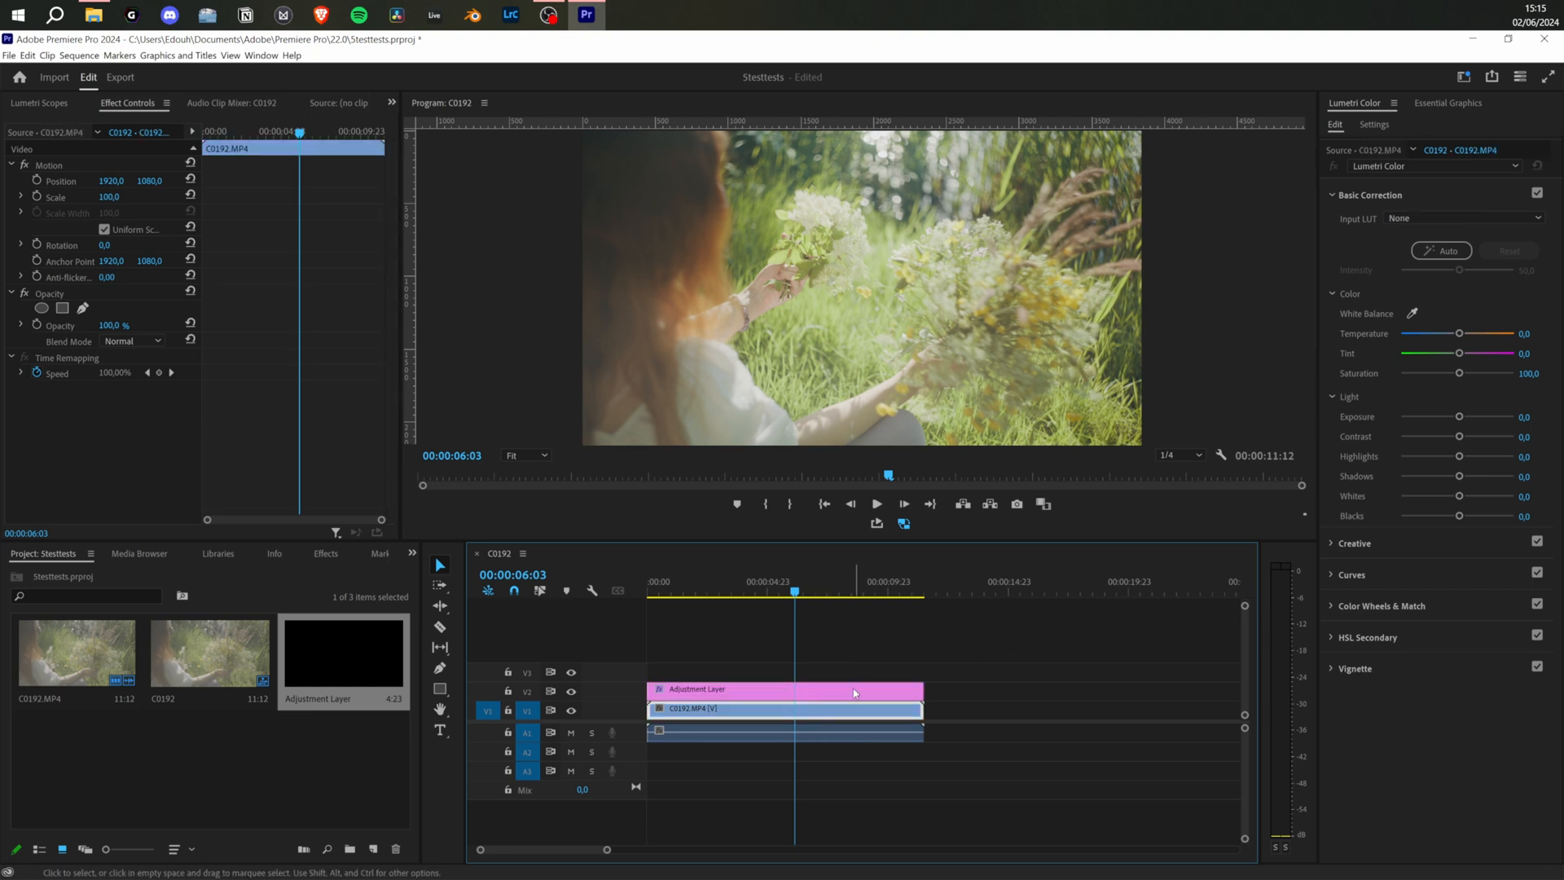
Raise the C0192 clip's contrast and fine-tune its exposure in Lumetri Basic Correction
click(785, 689)
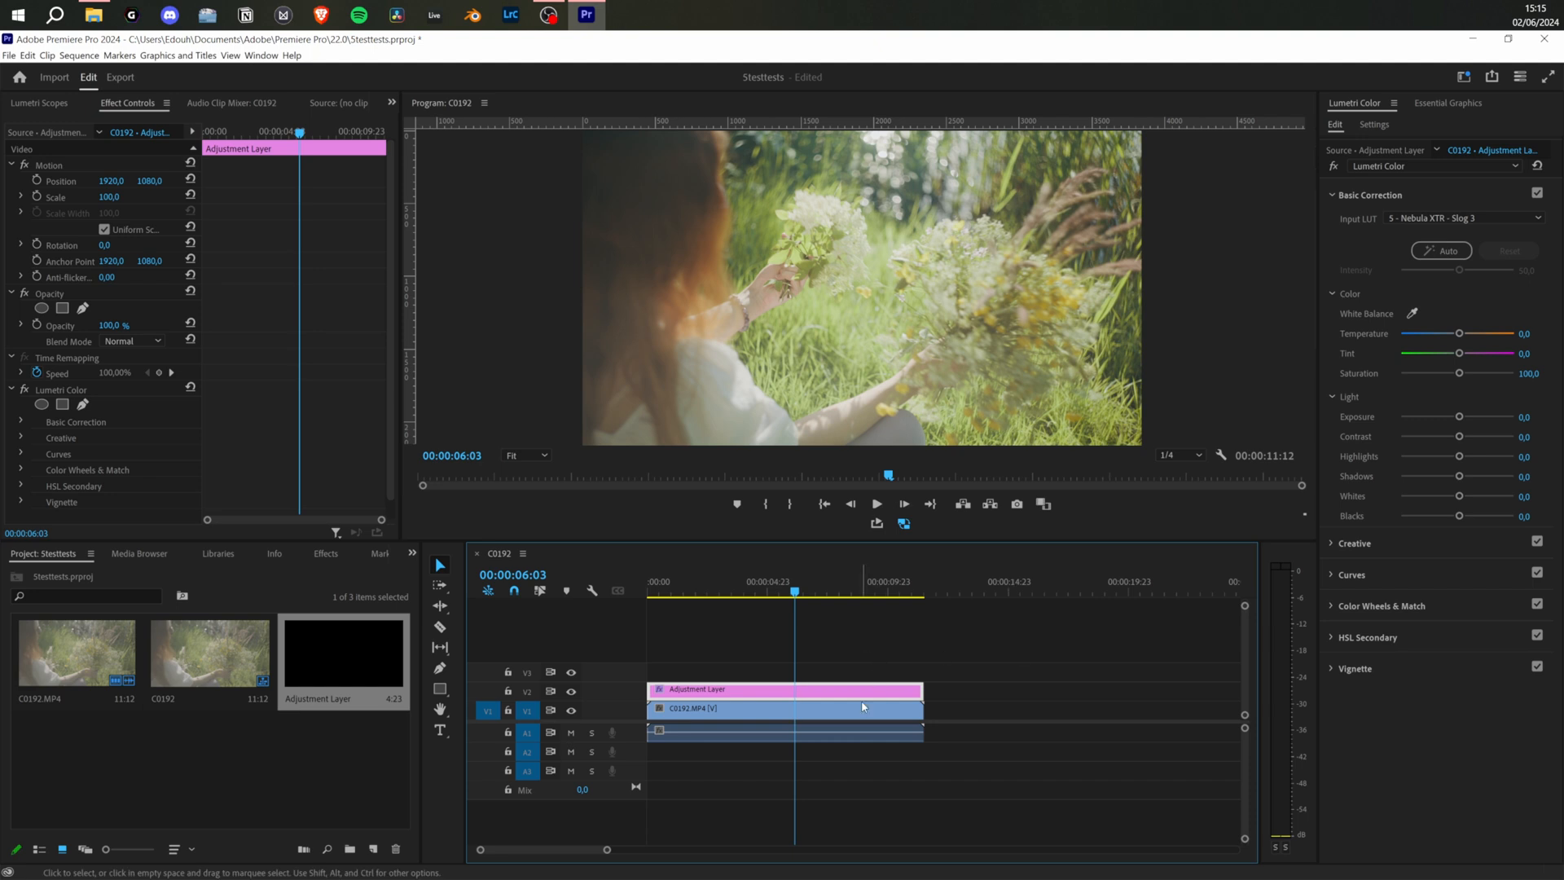
click(783, 708)
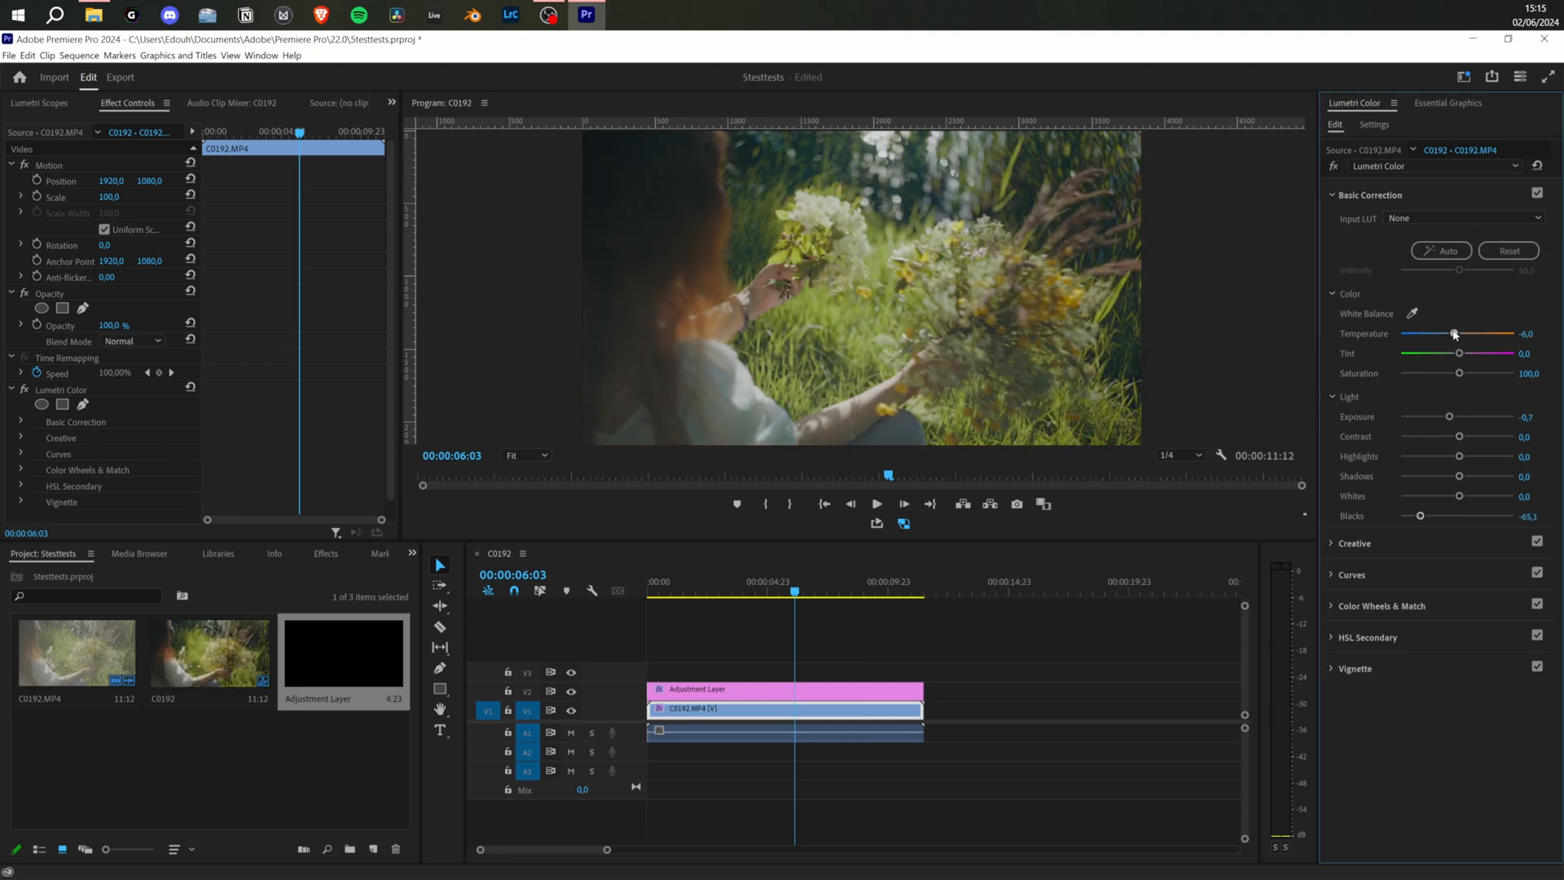
mouse_move(1458, 436)
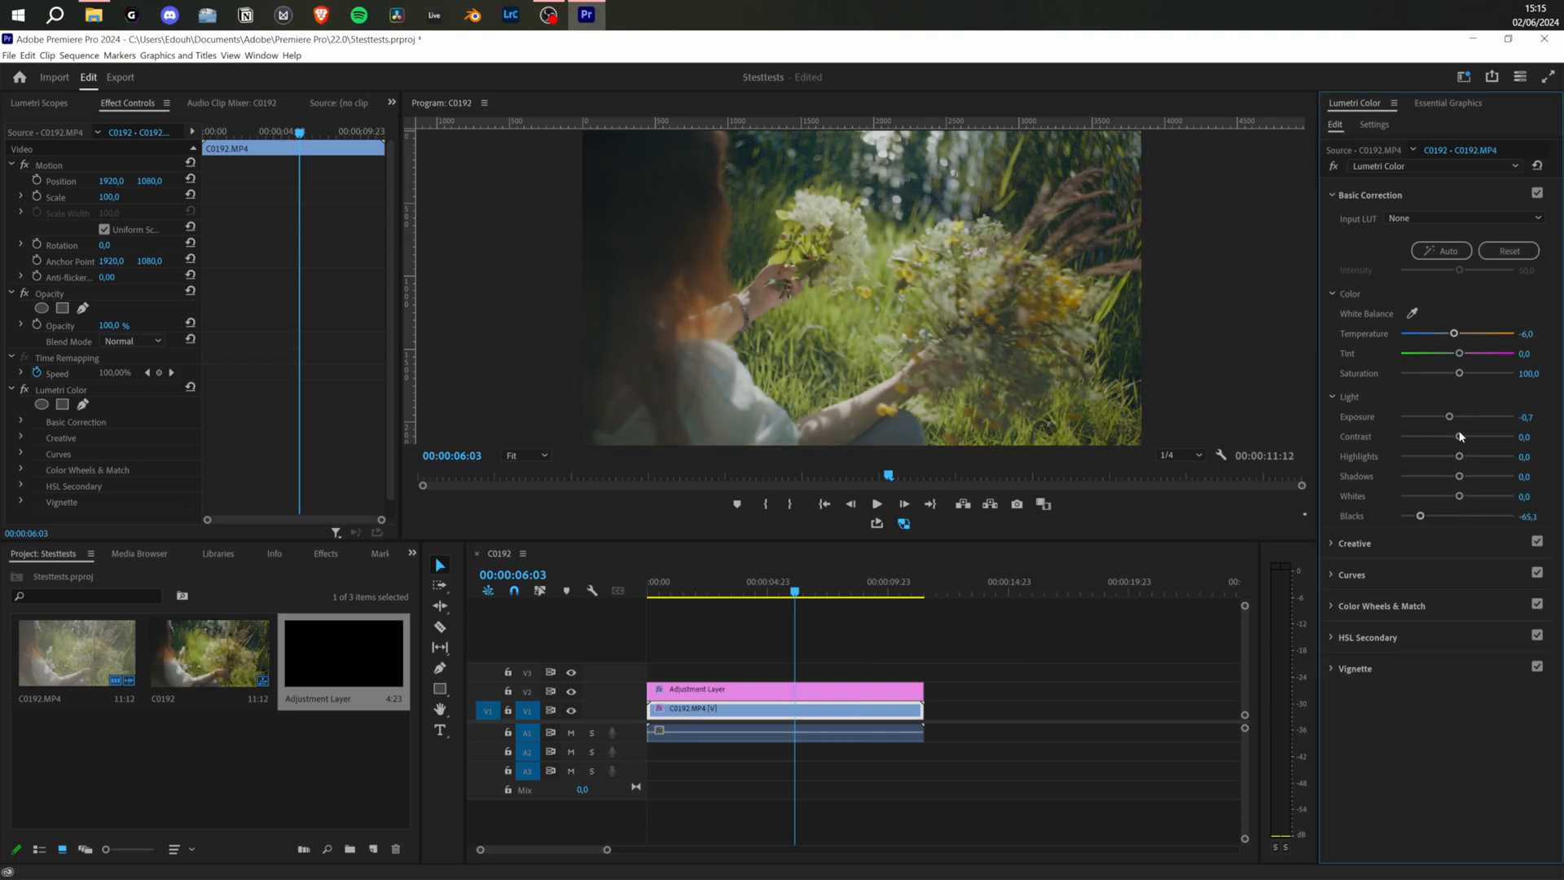
drag(1459, 436, 1476, 436)
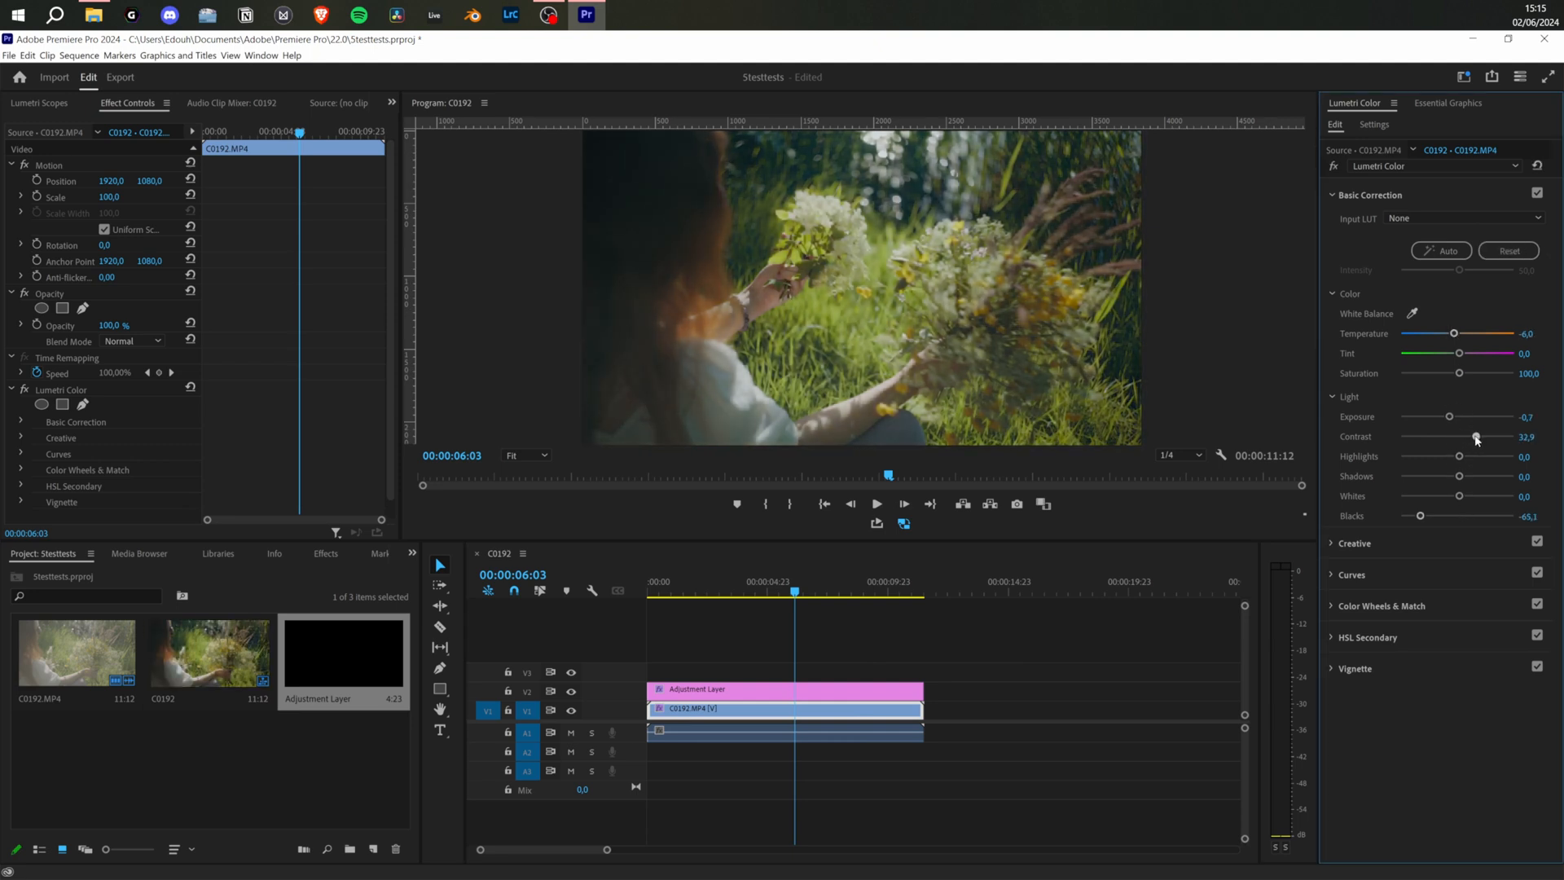
drag(1471, 436, 1479, 437)
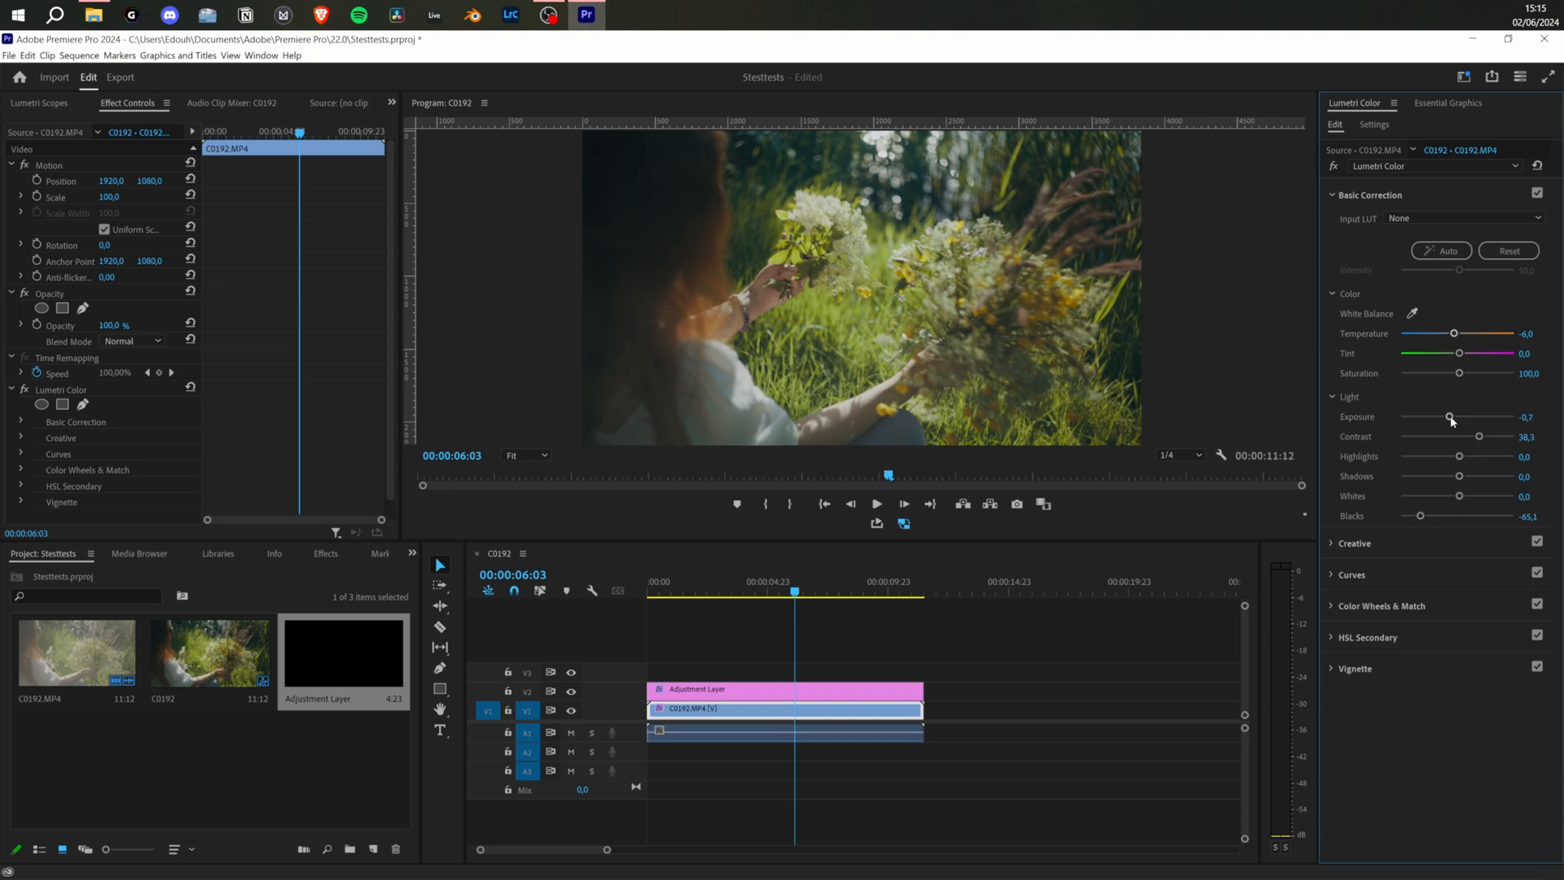
drag(1449, 418, 1452, 418)
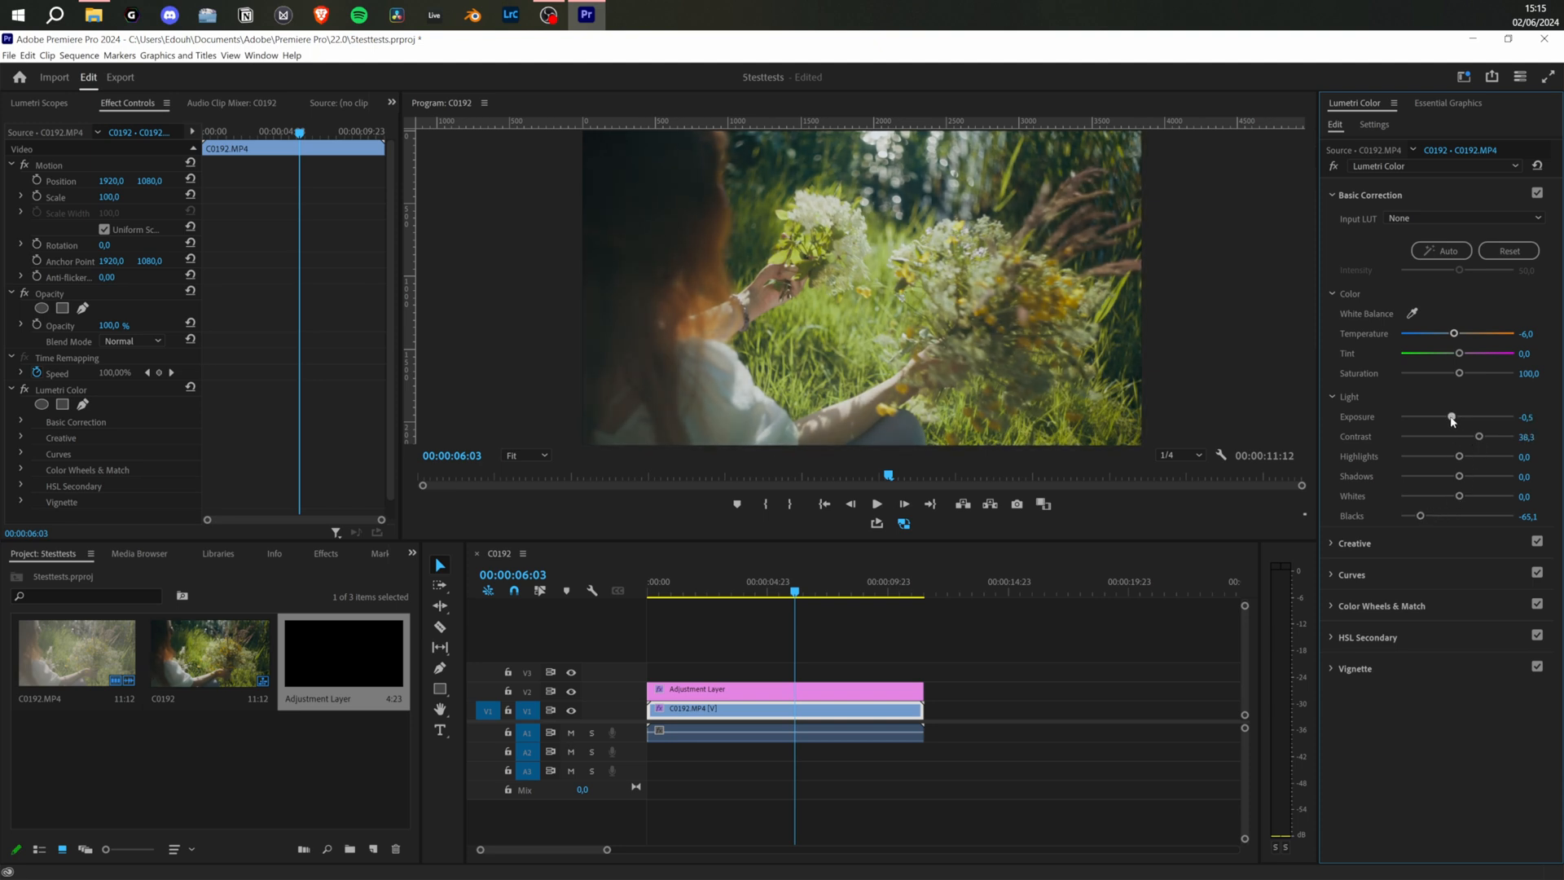
drag(1458, 456, 1441, 457)
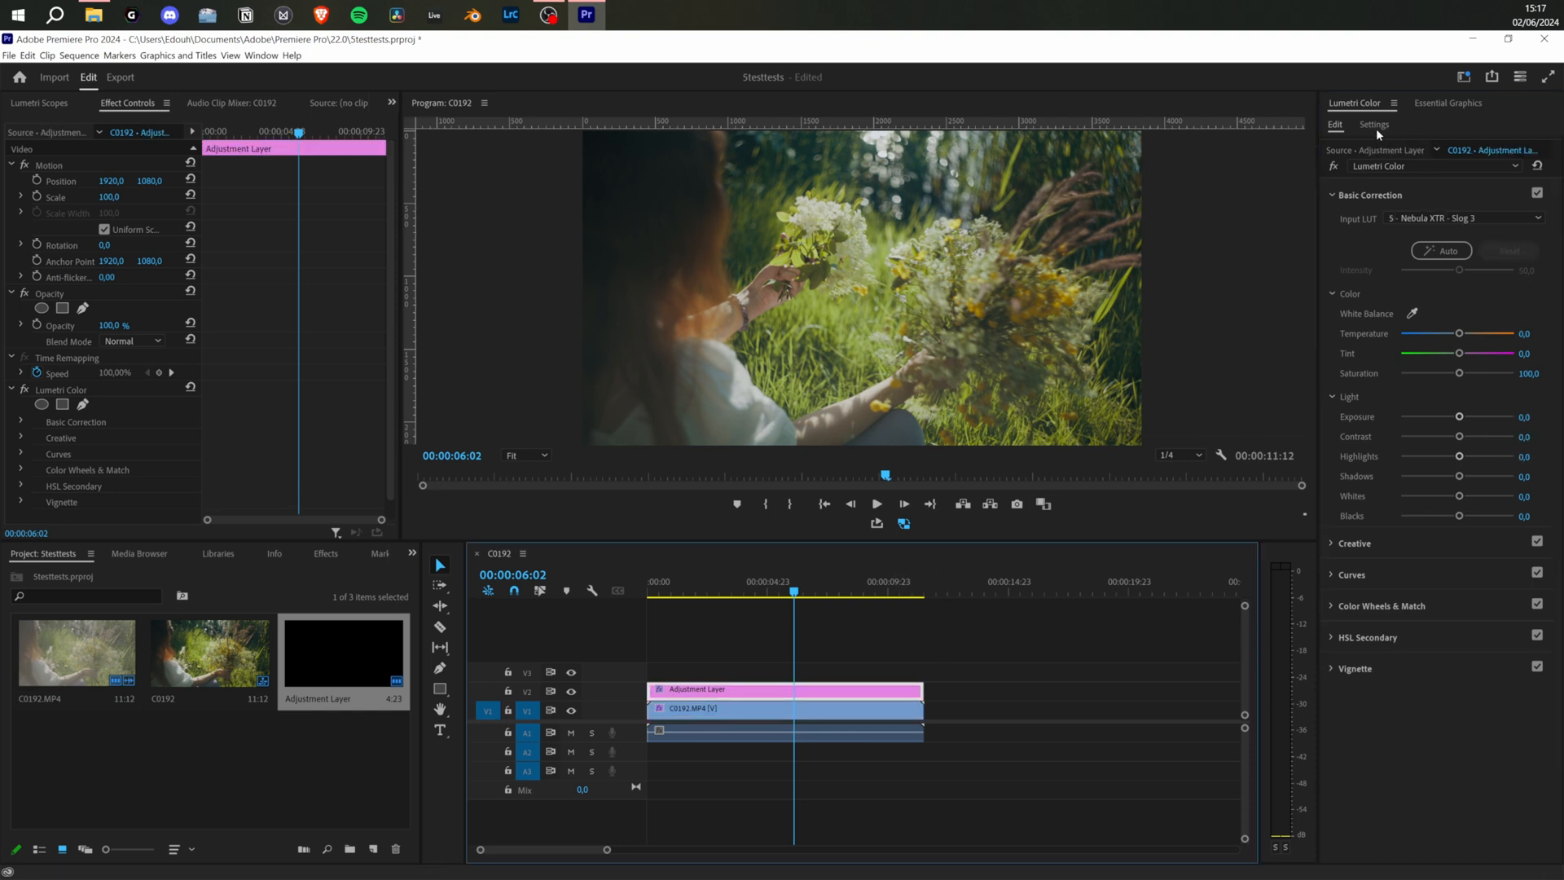
Confirm Tetrahedral 3D LUT Interpolation in the Lumetri Color settings
click(1374, 124)
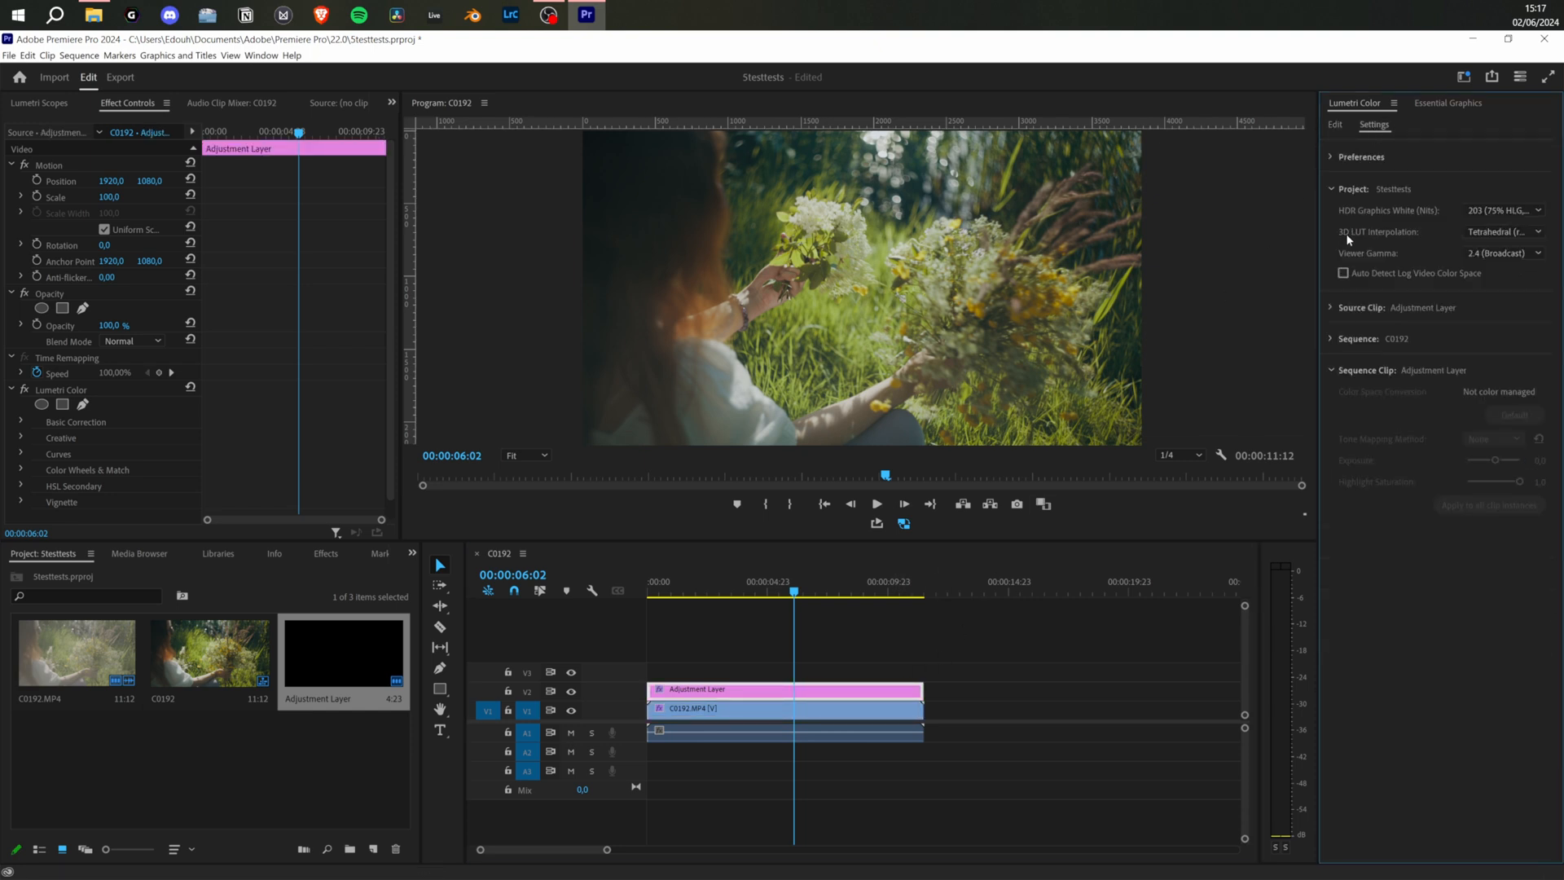
click(1505, 231)
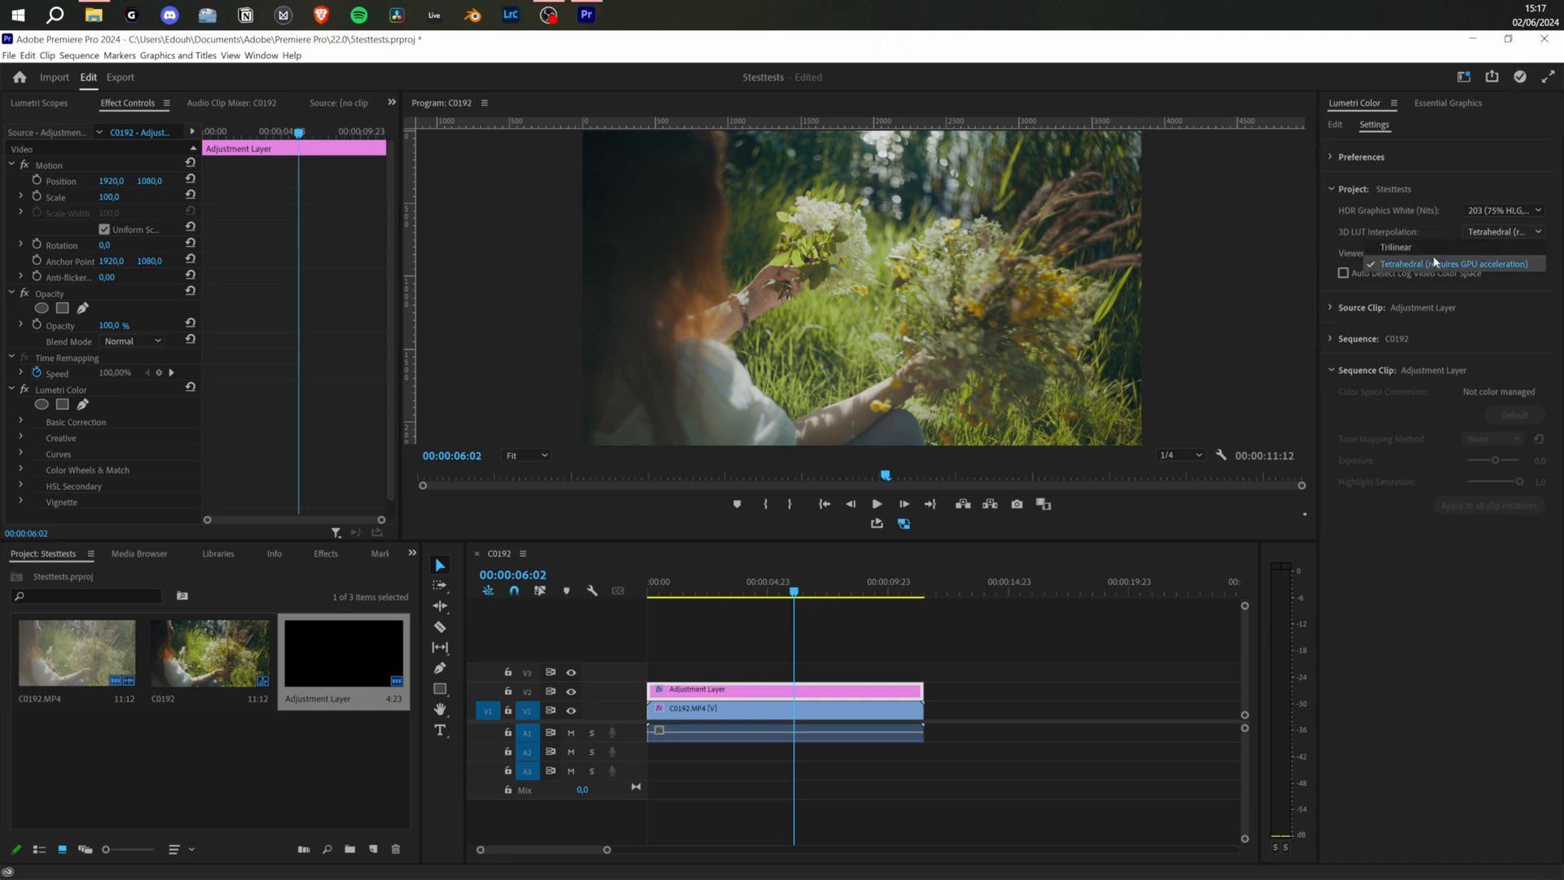
click(783, 708)
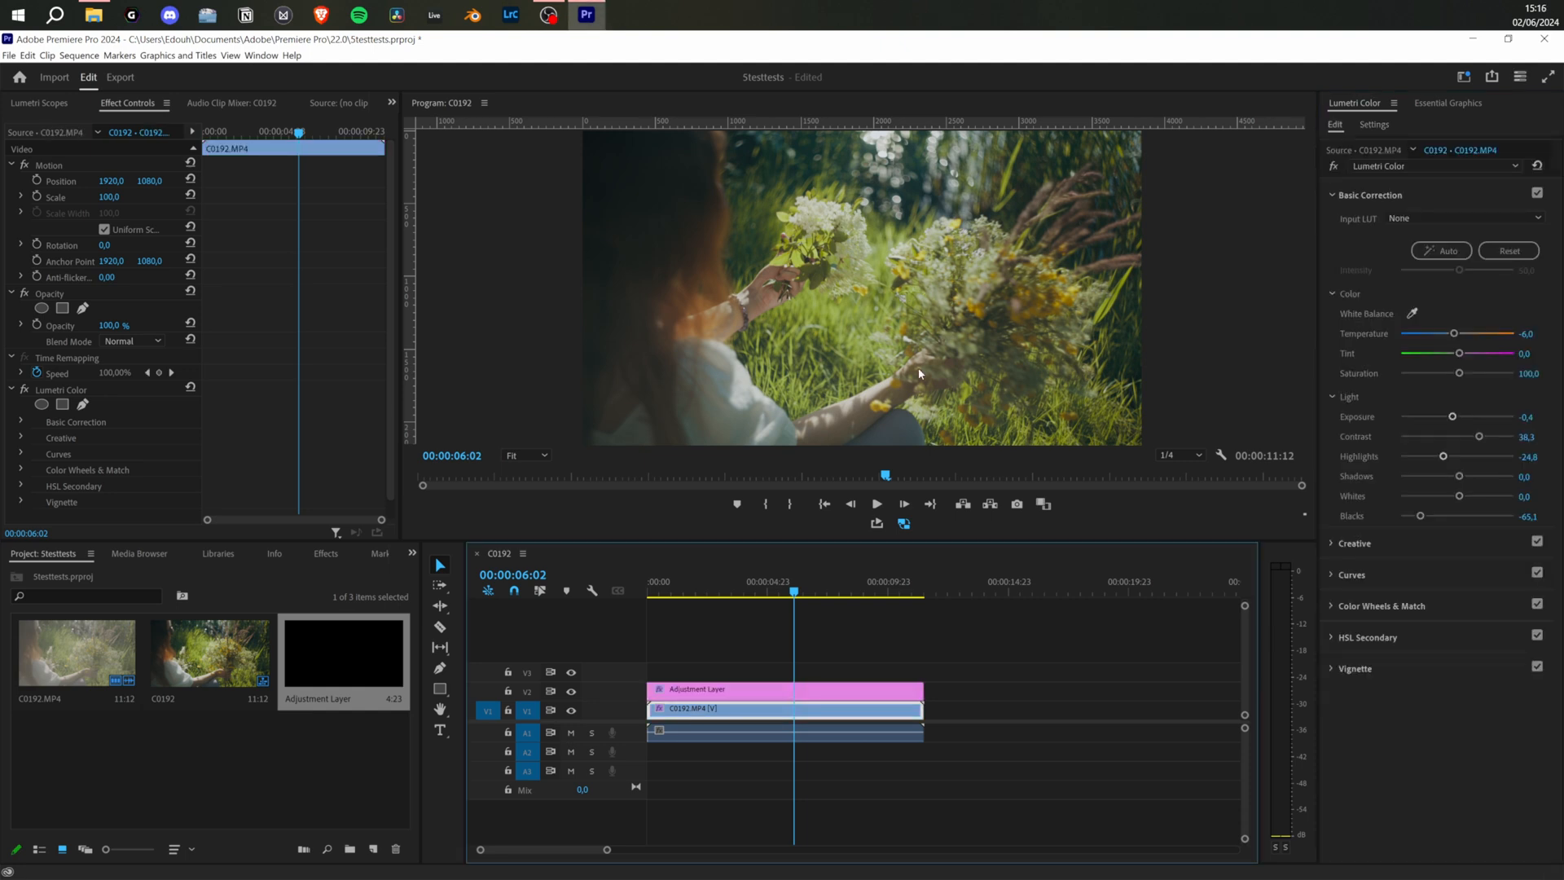